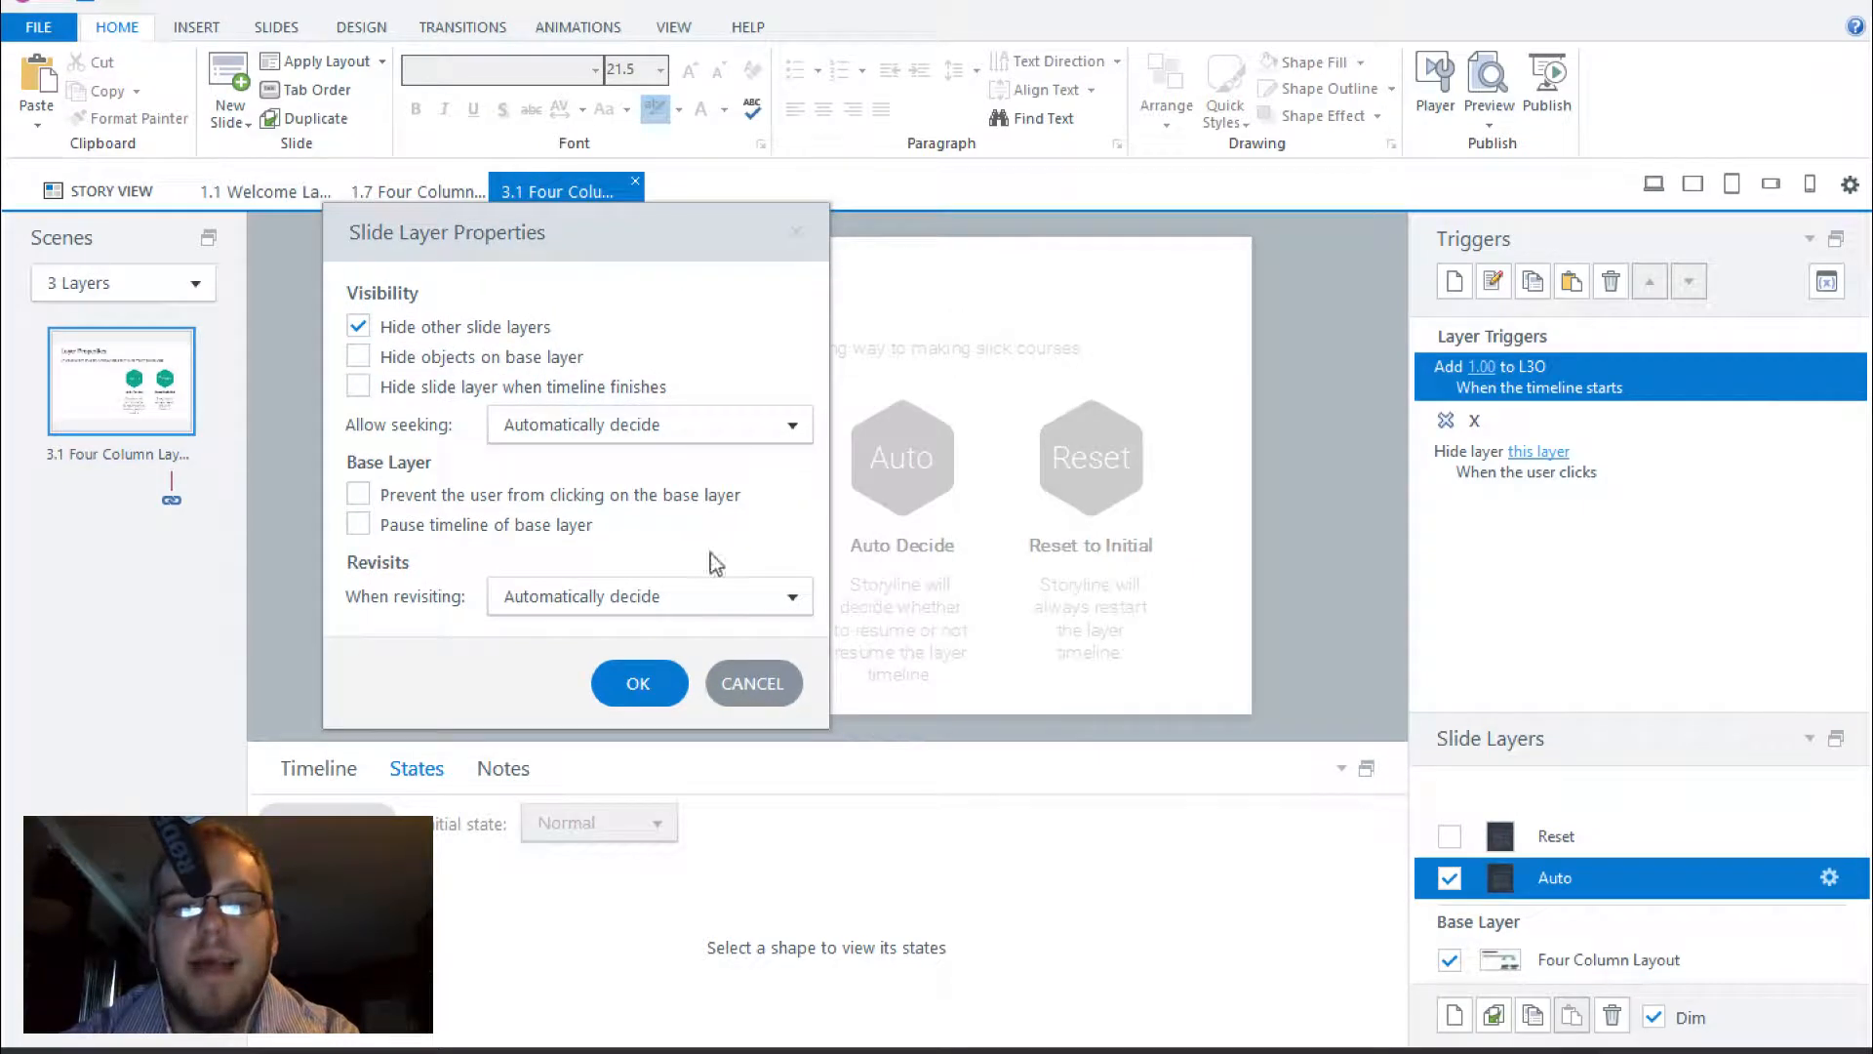
Step: Keep the Auto layer's revisit behaviour on 'Automatically decide' and confirm its properties
click(790, 597)
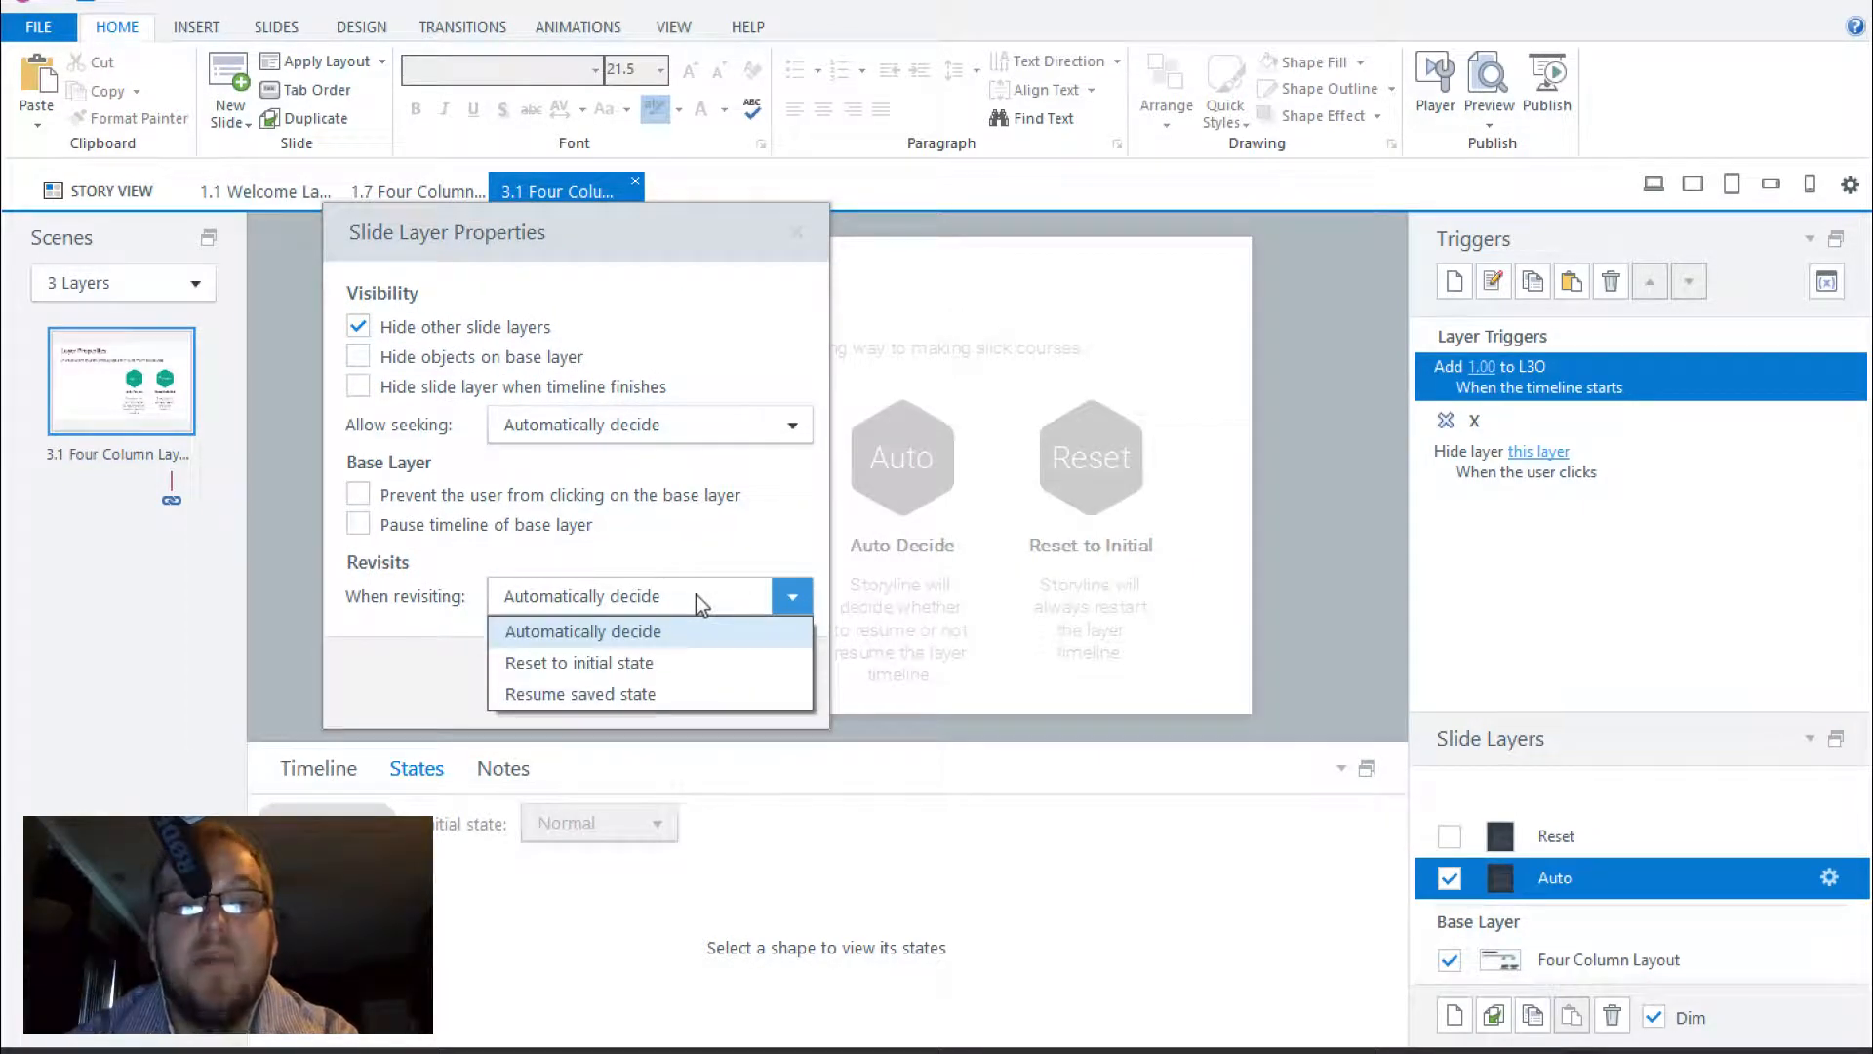
mouse_move(670, 667)
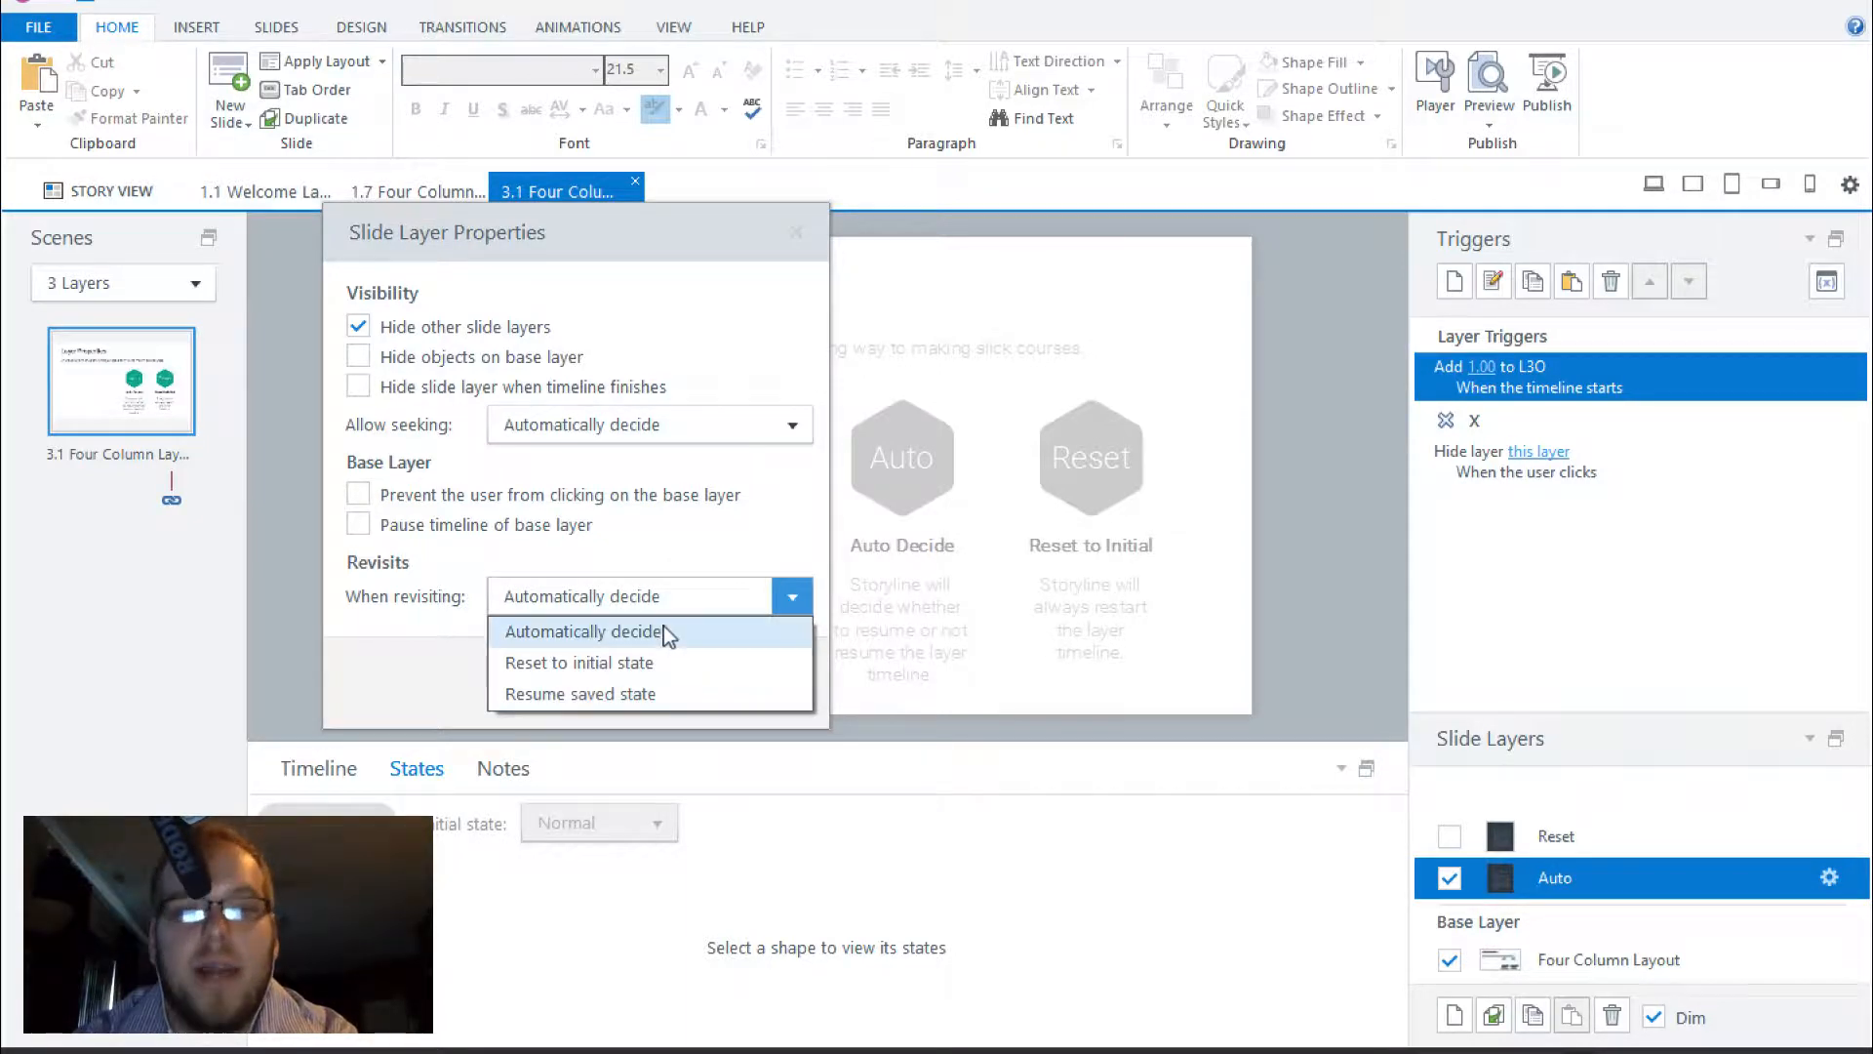
click(585, 632)
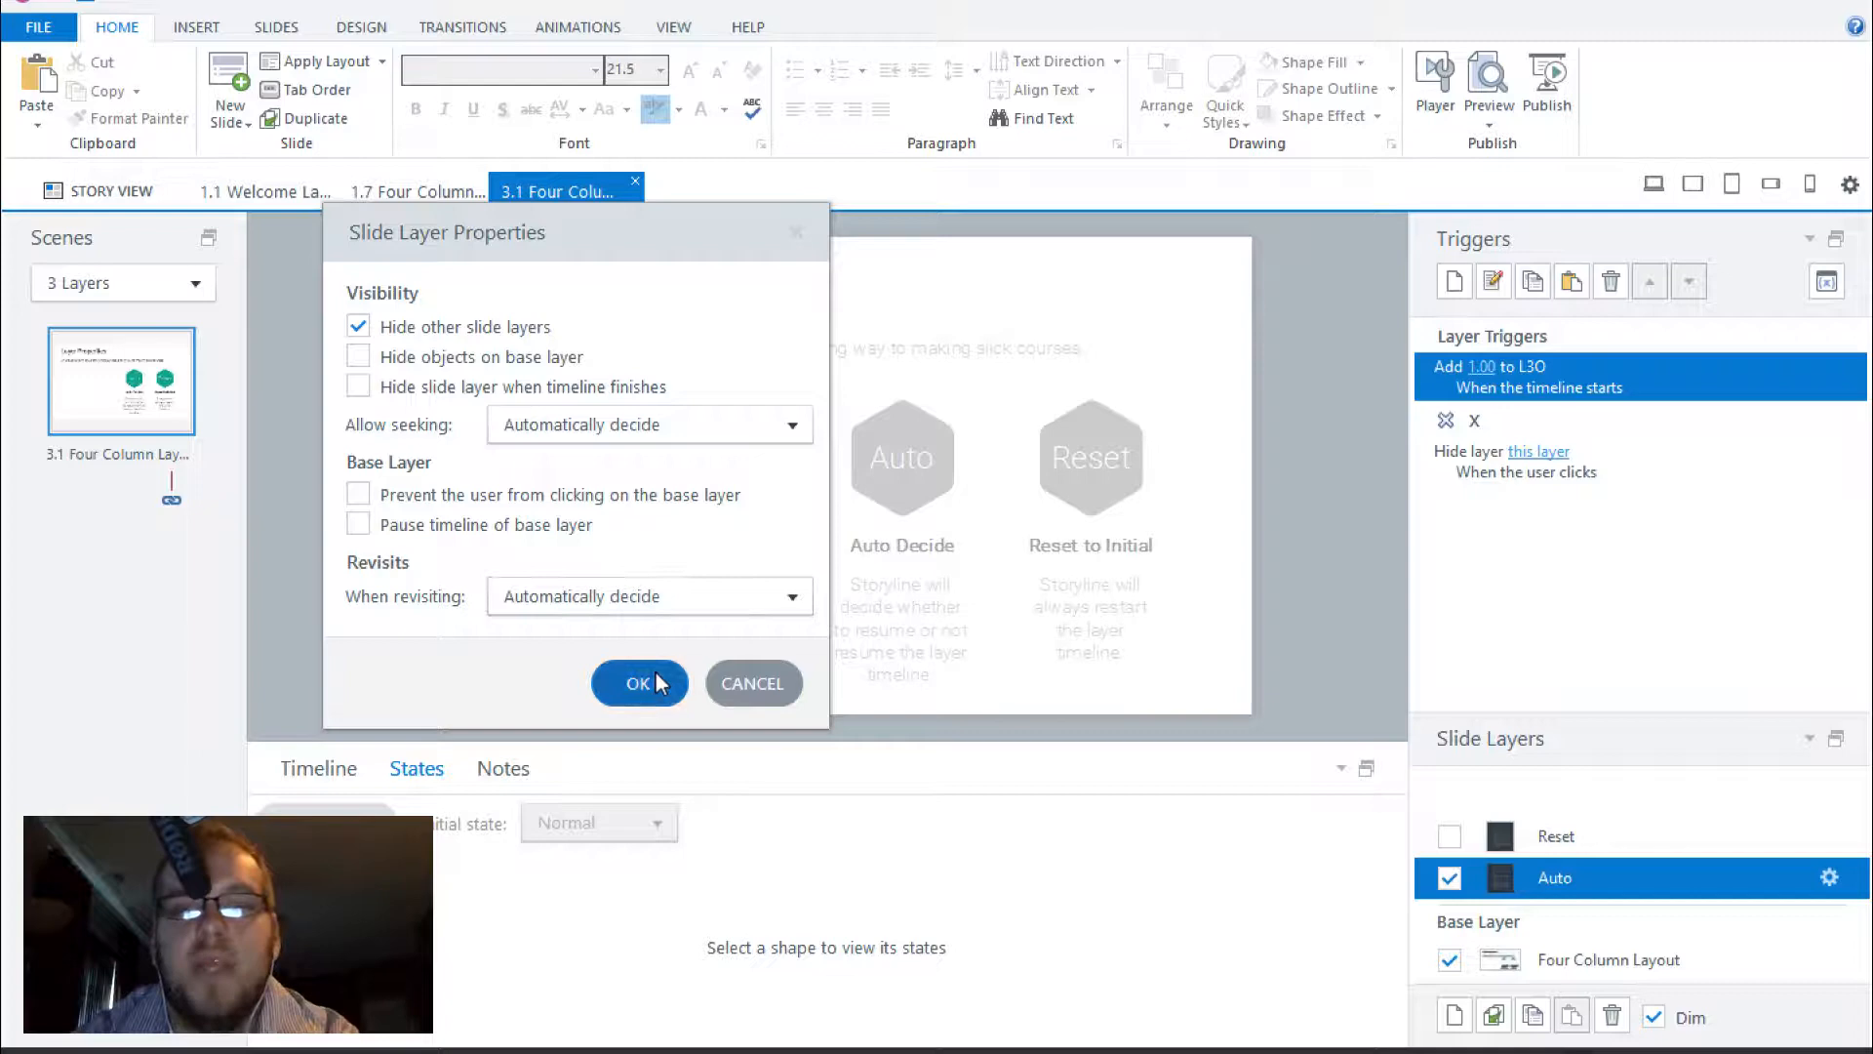
click(640, 683)
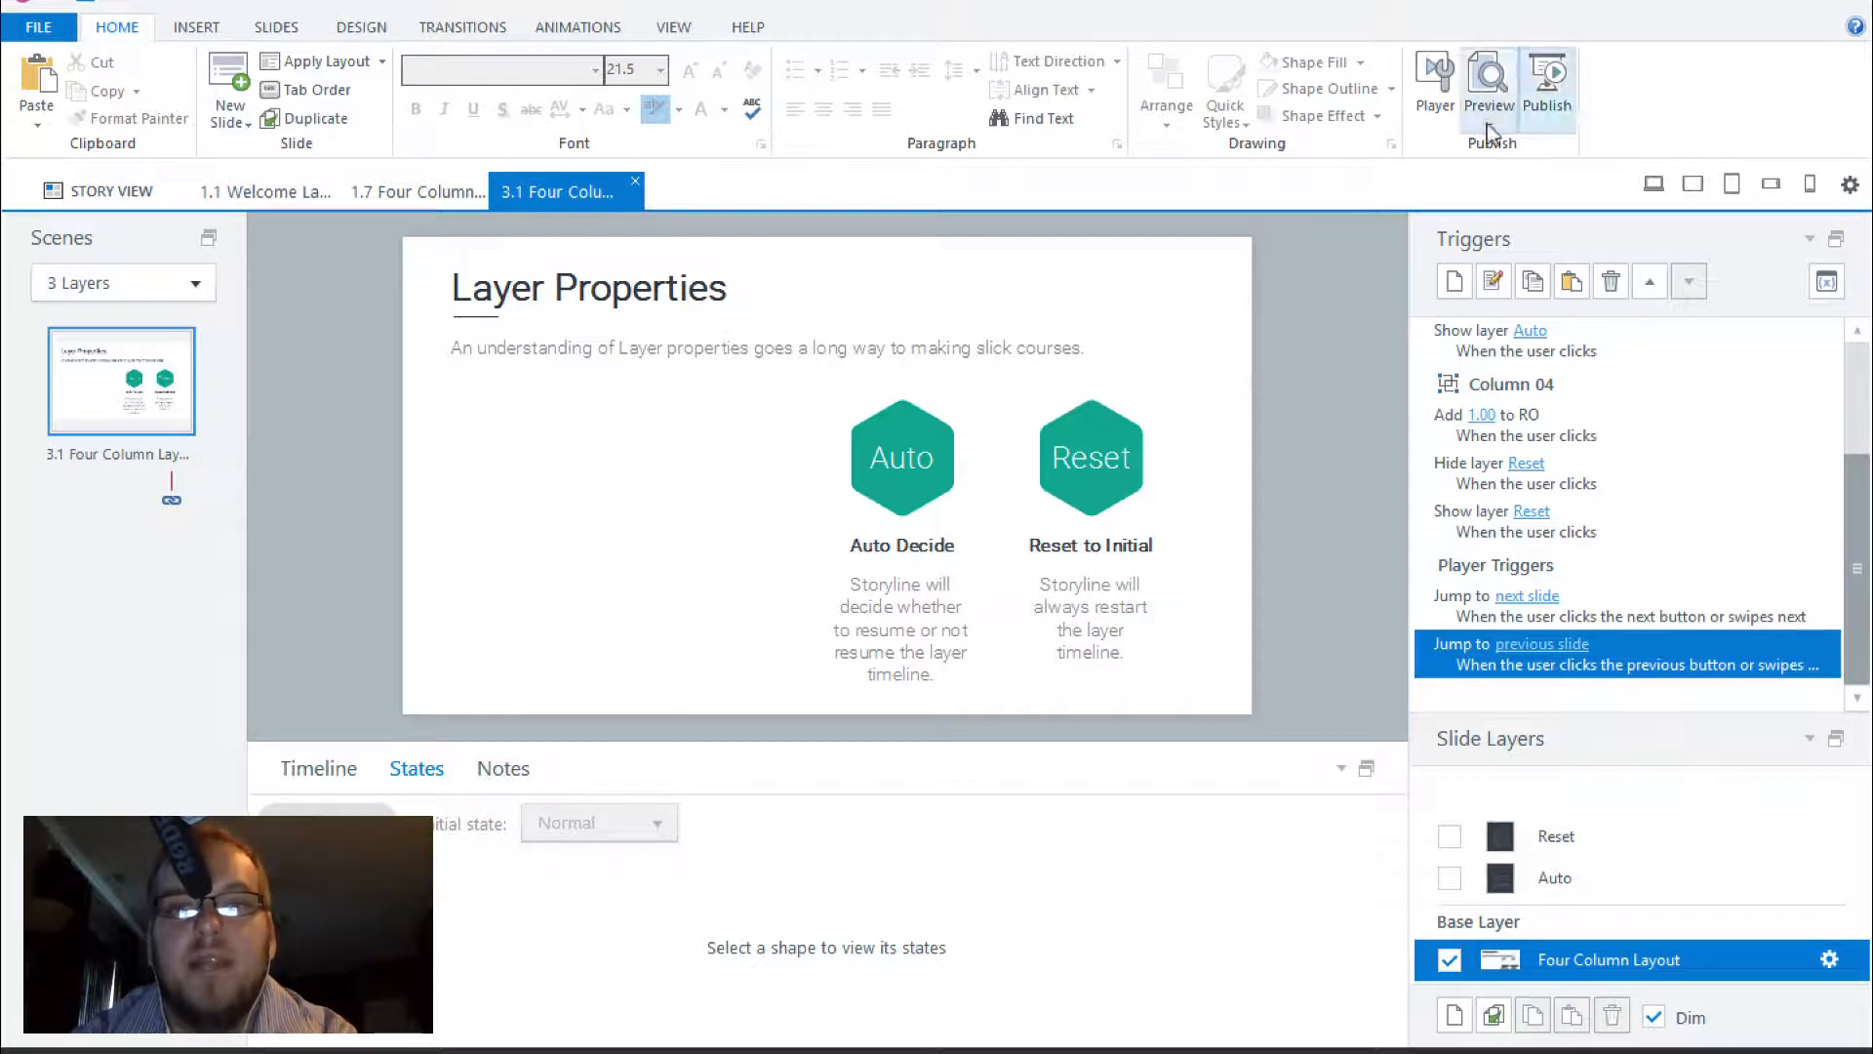
Step: Preview the slide, opening the Auto Decide and Reset layers in turn, then return to editing
click(1487, 84)
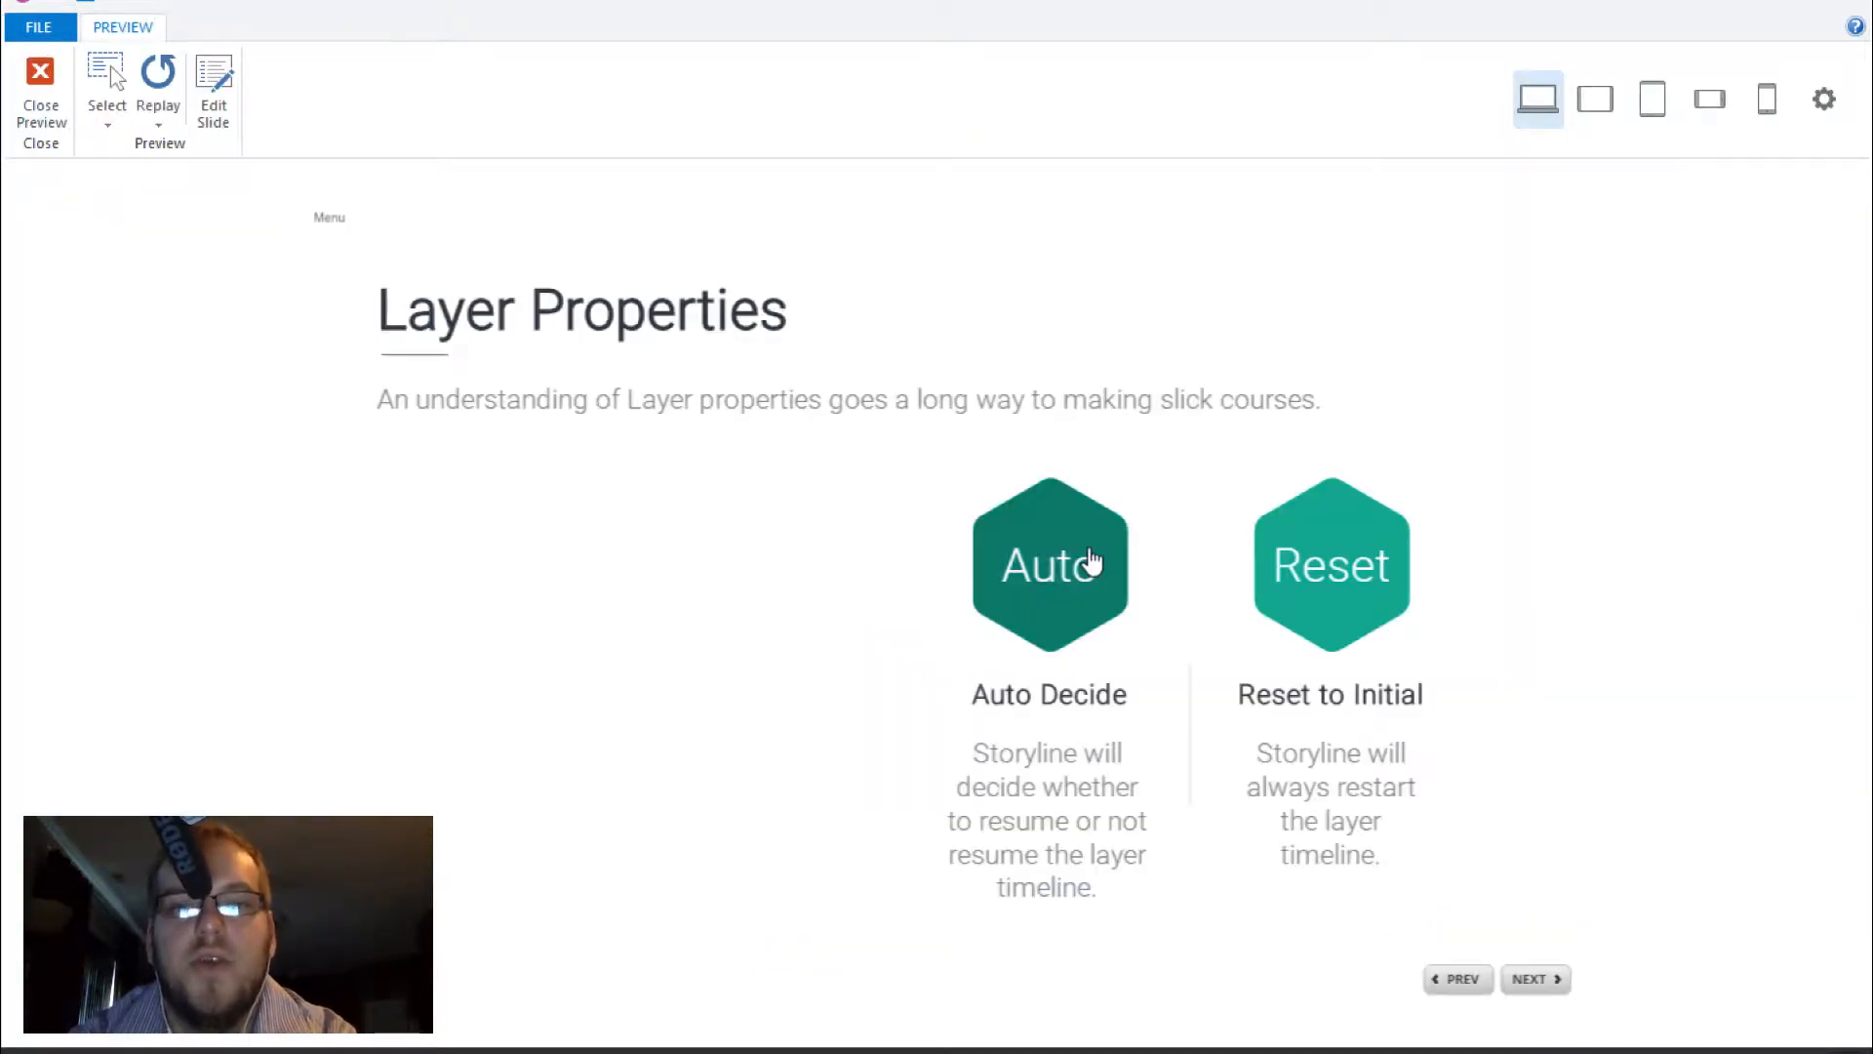
click(1049, 564)
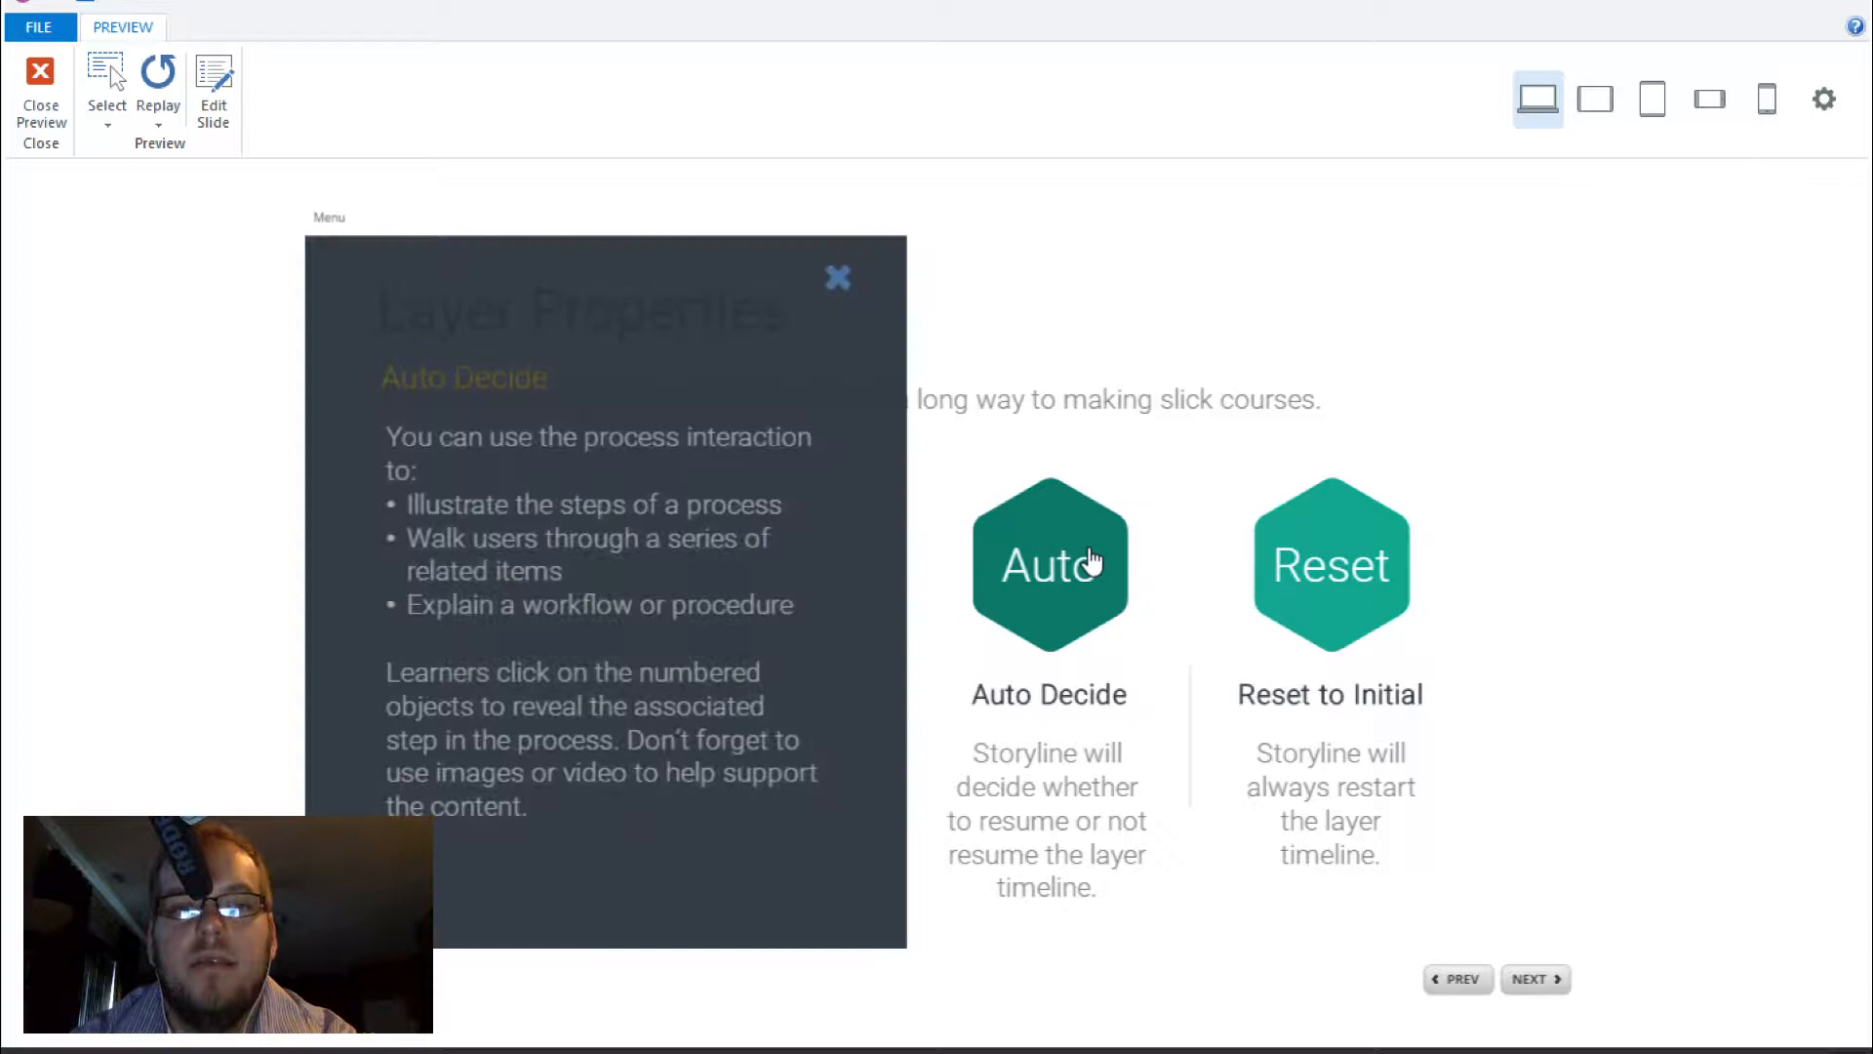
click(1328, 564)
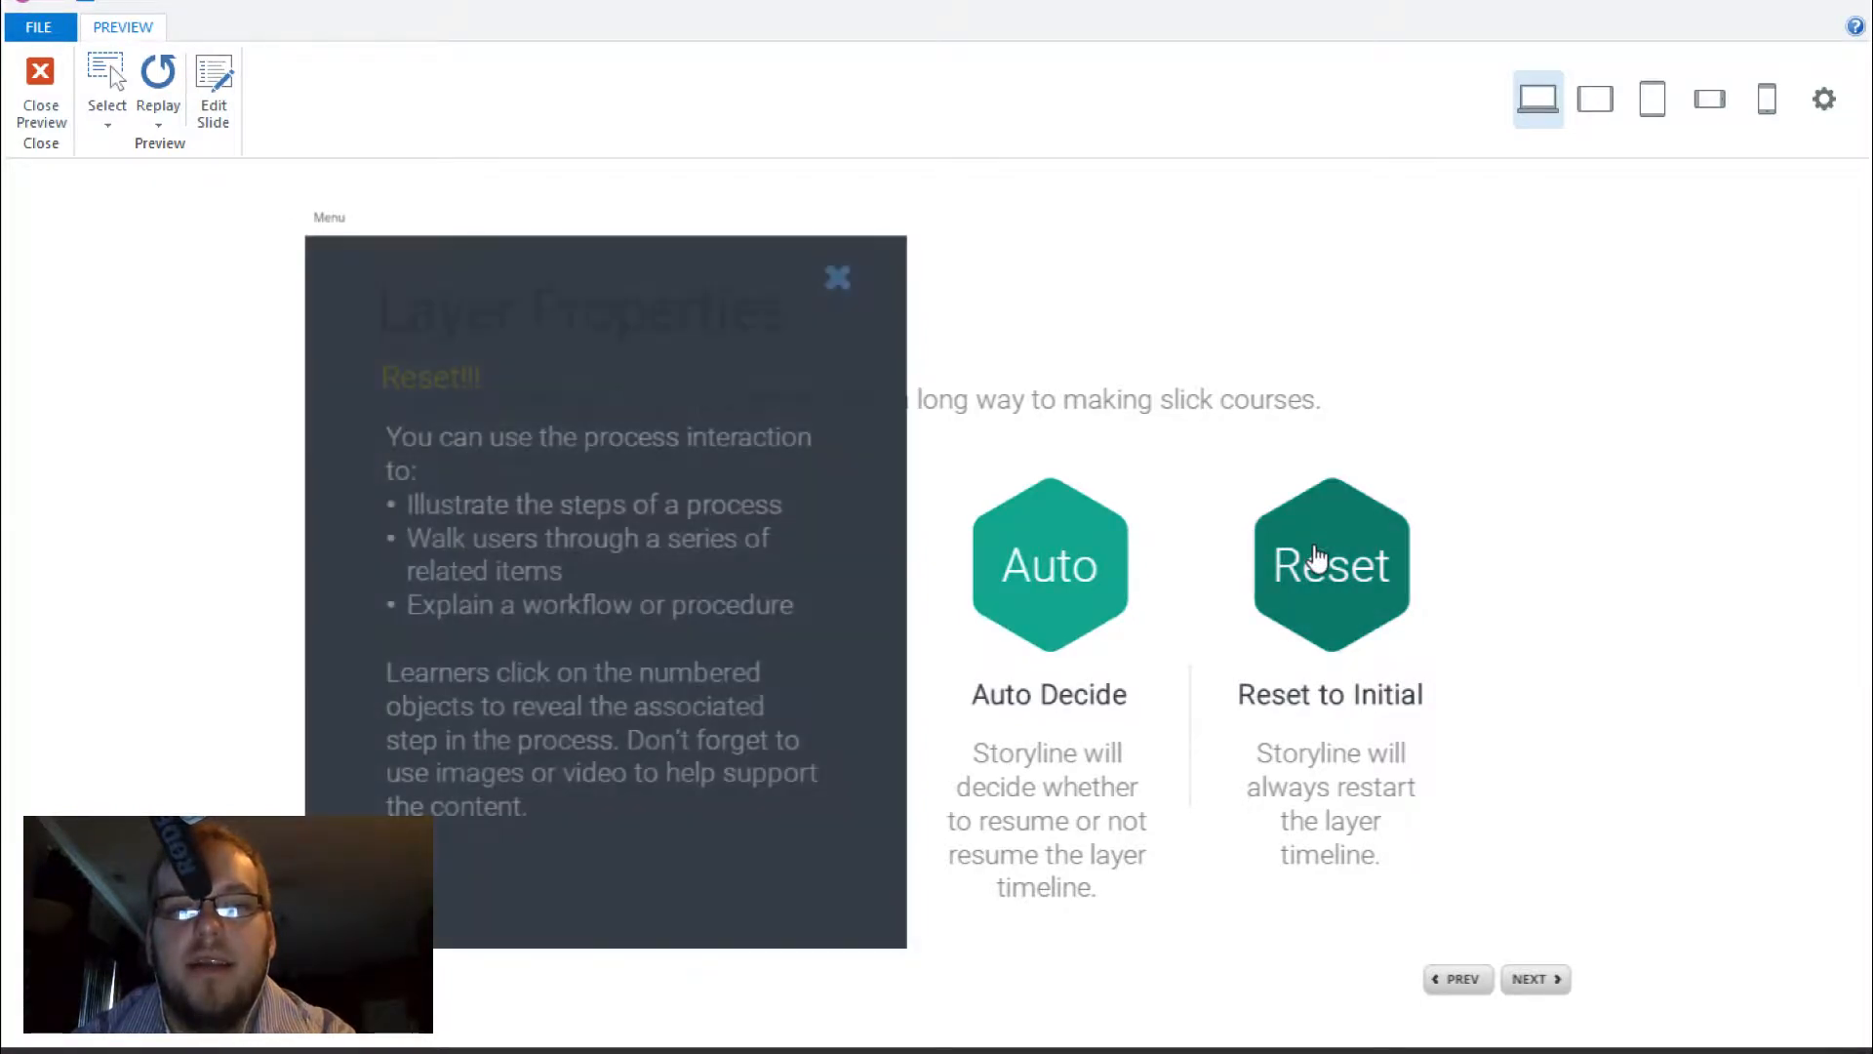
click(1049, 564)
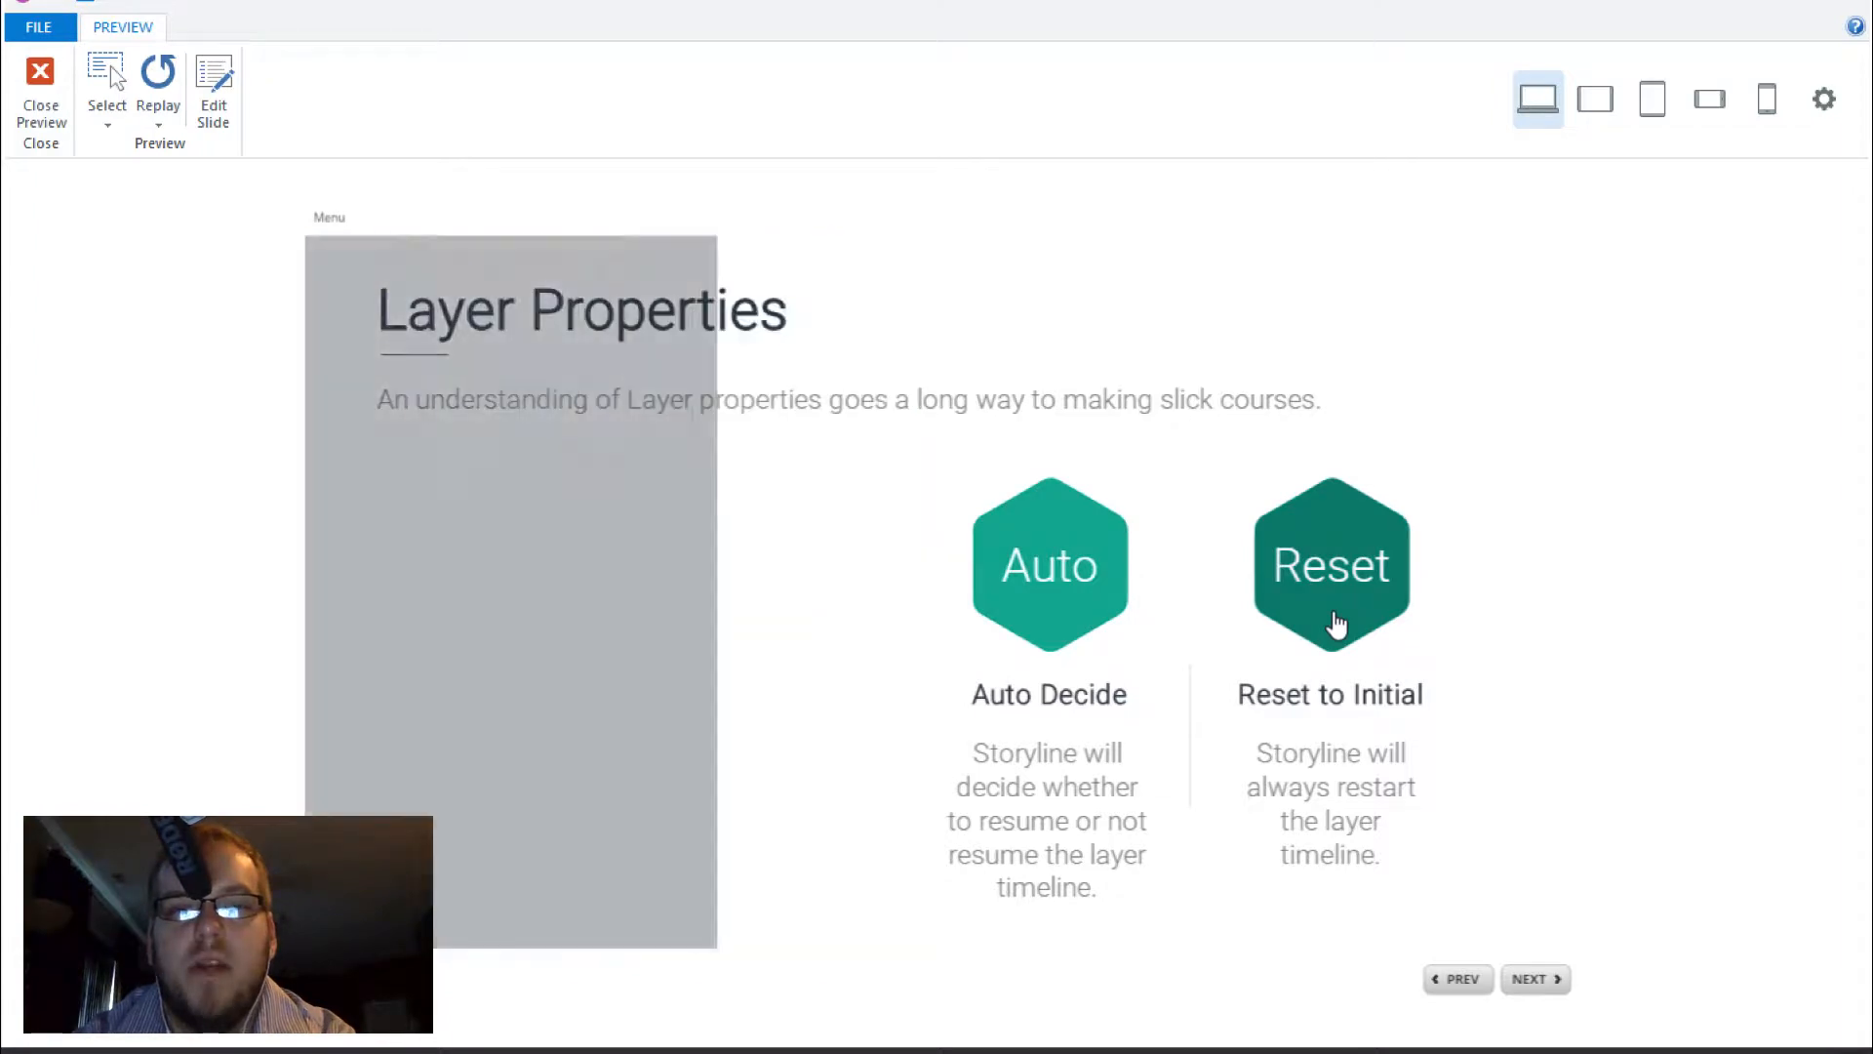
click(1331, 562)
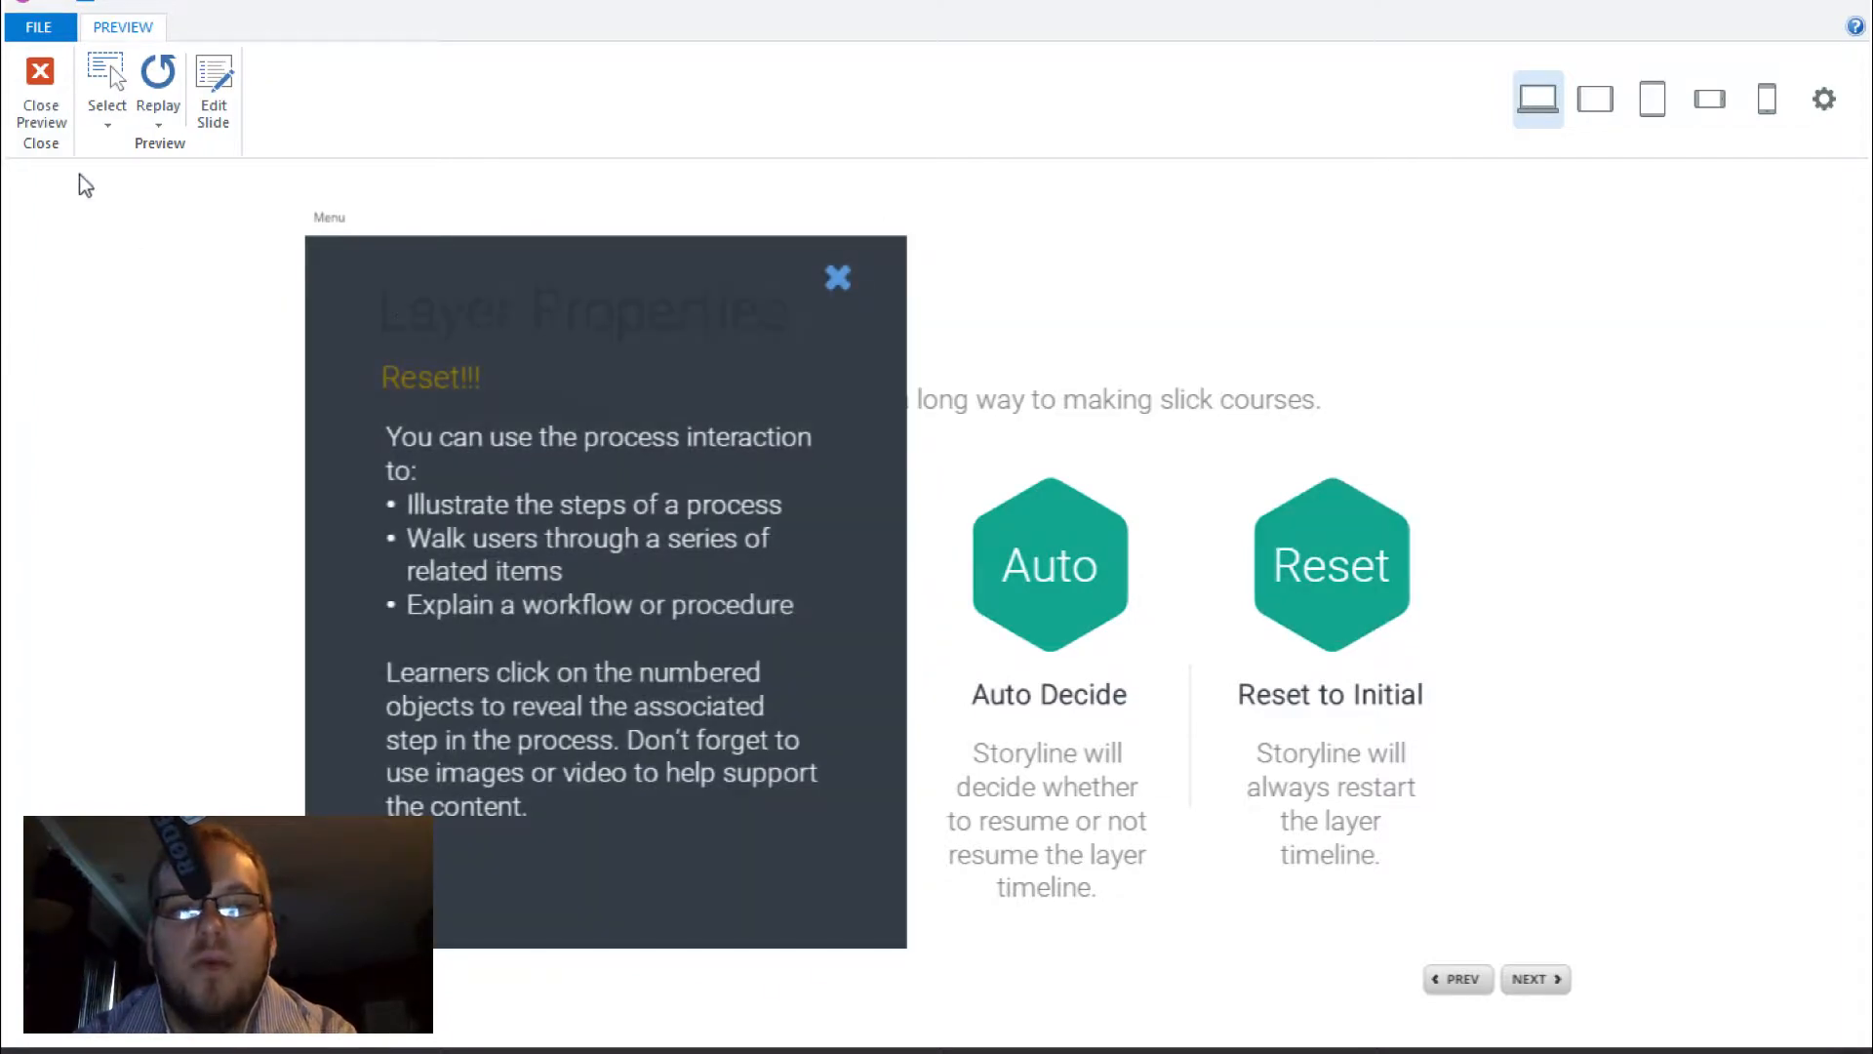
click(39, 98)
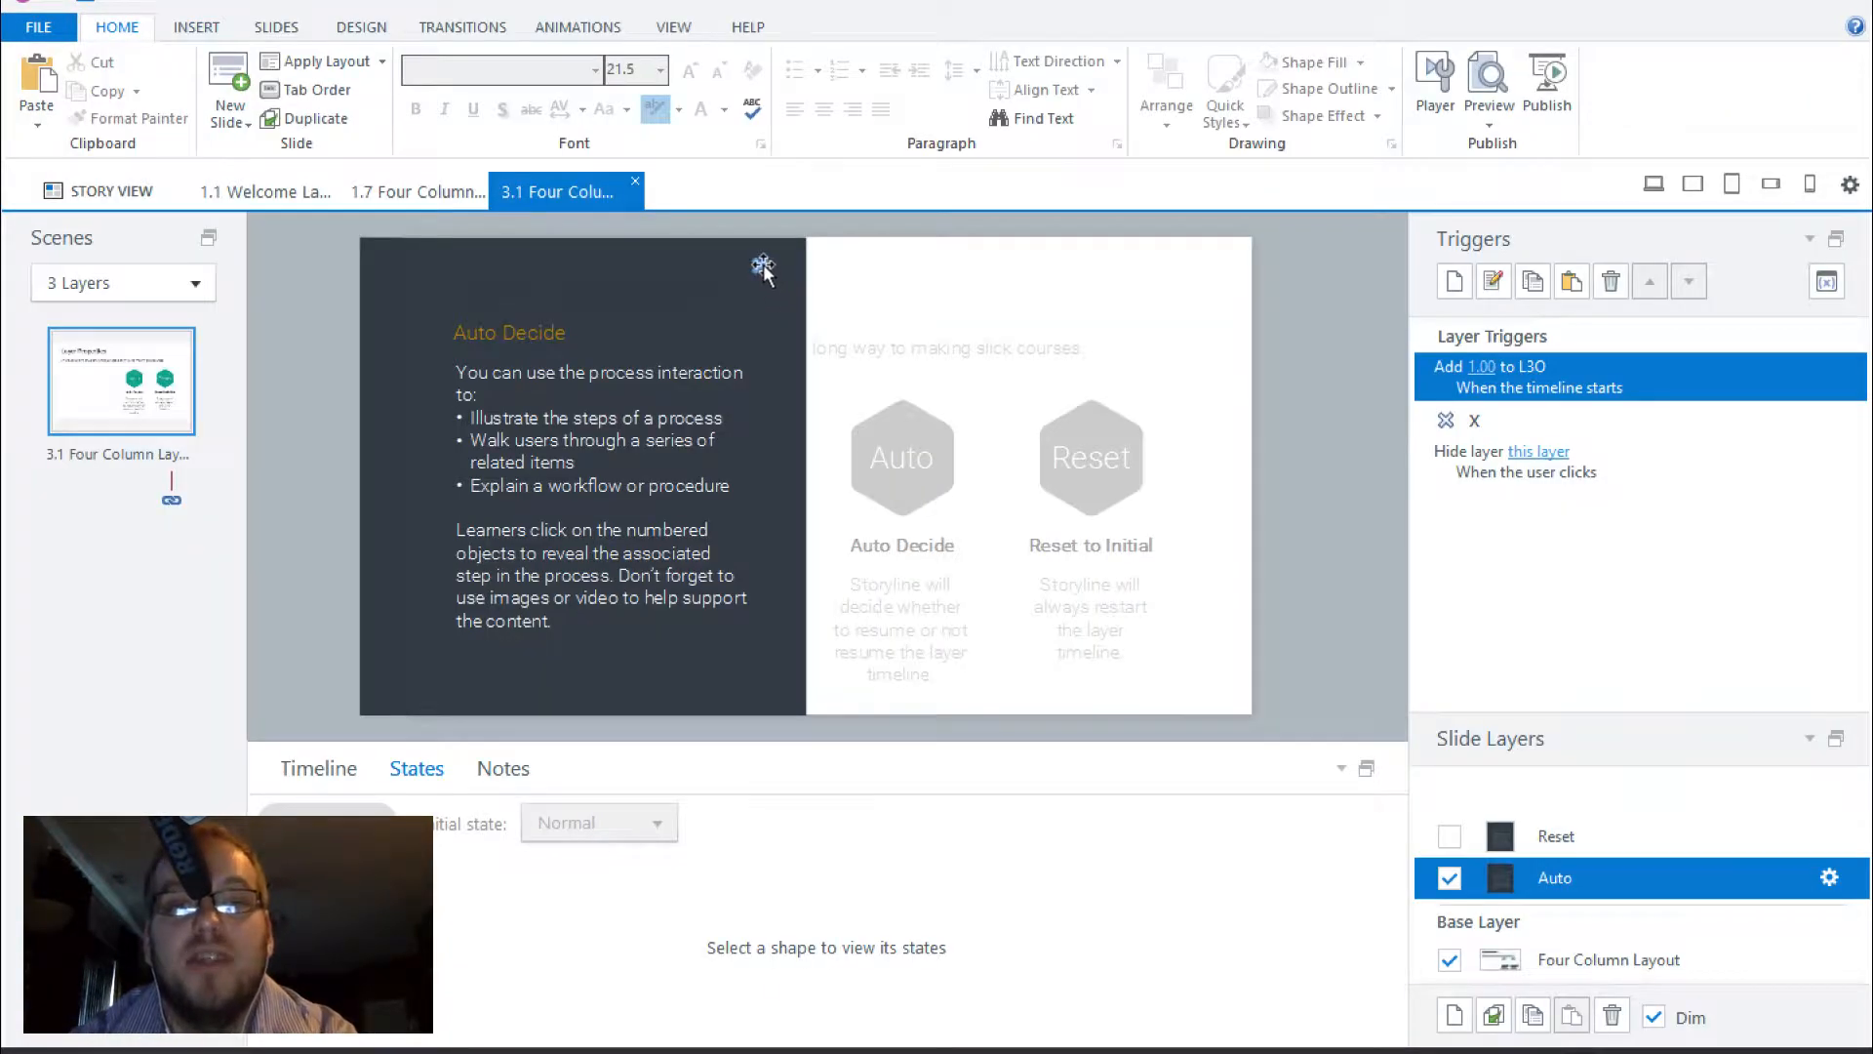
Step: Inspect the Auto layer close icon's states and the Reset layer, then return to the base layer
click(763, 264)
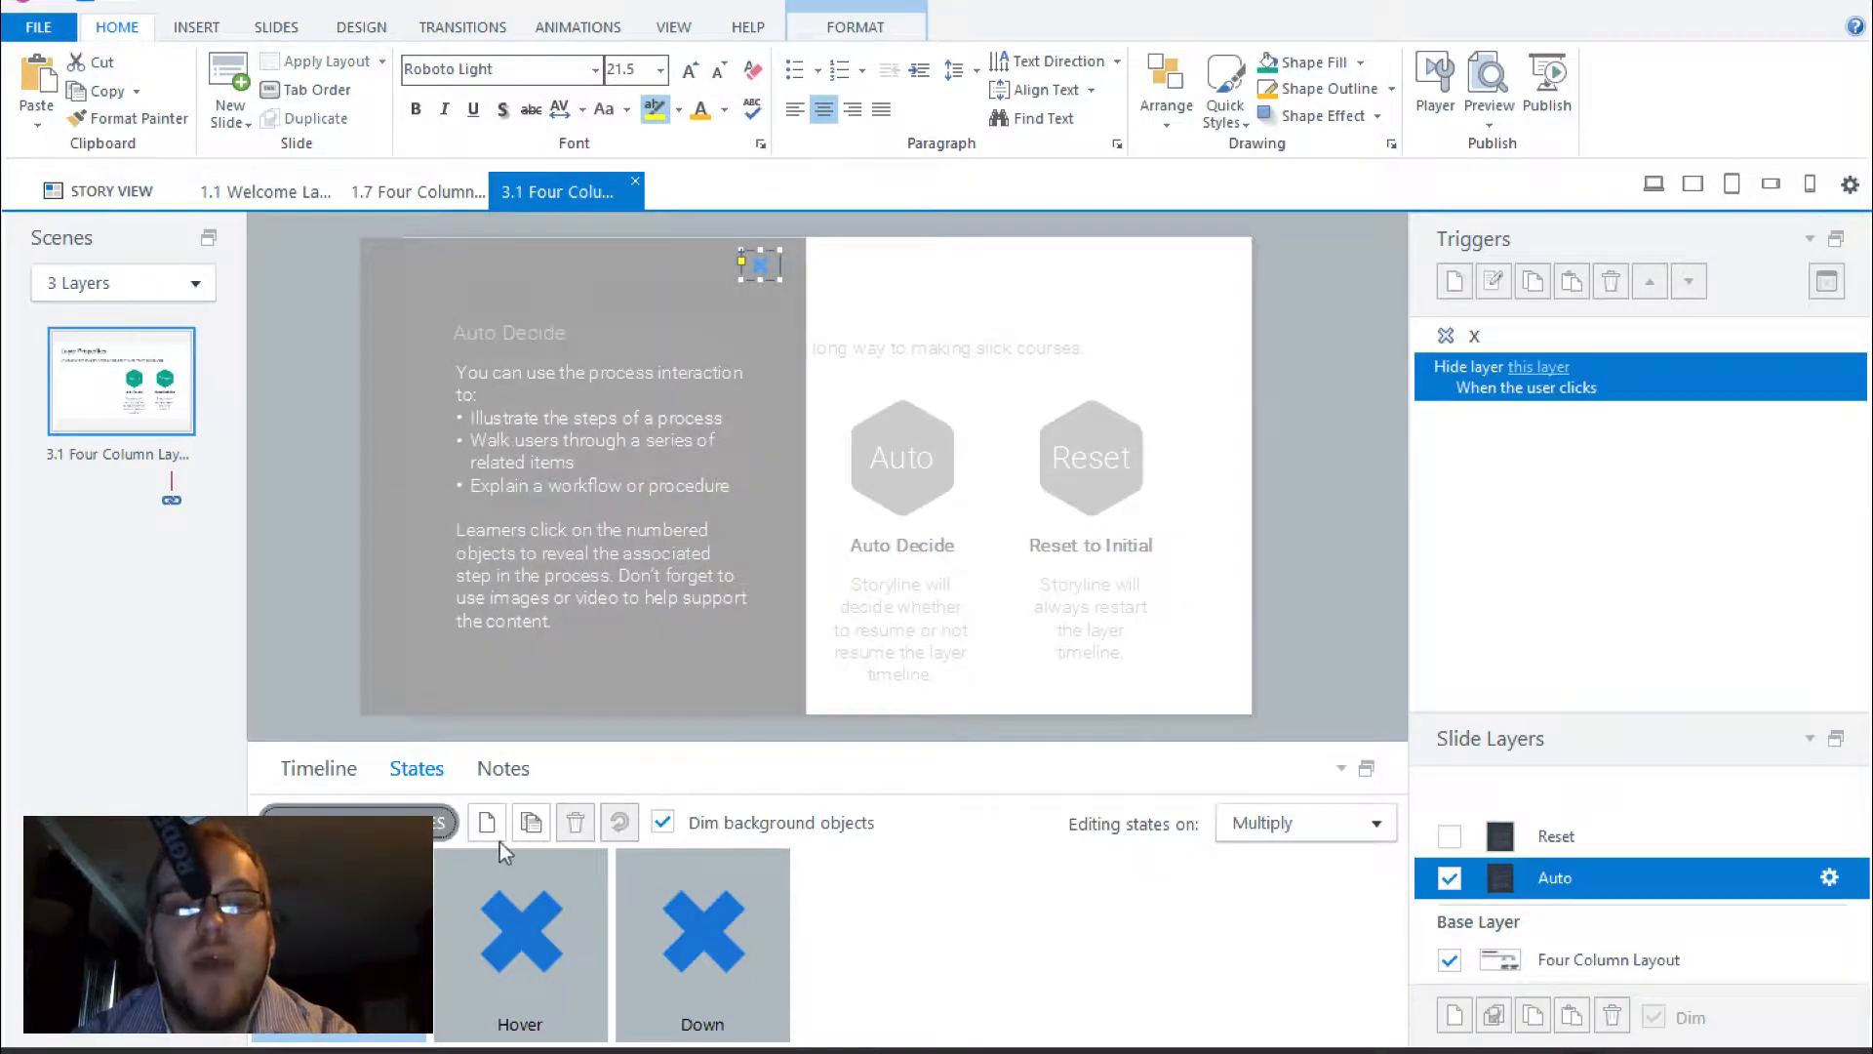
click(485, 821)
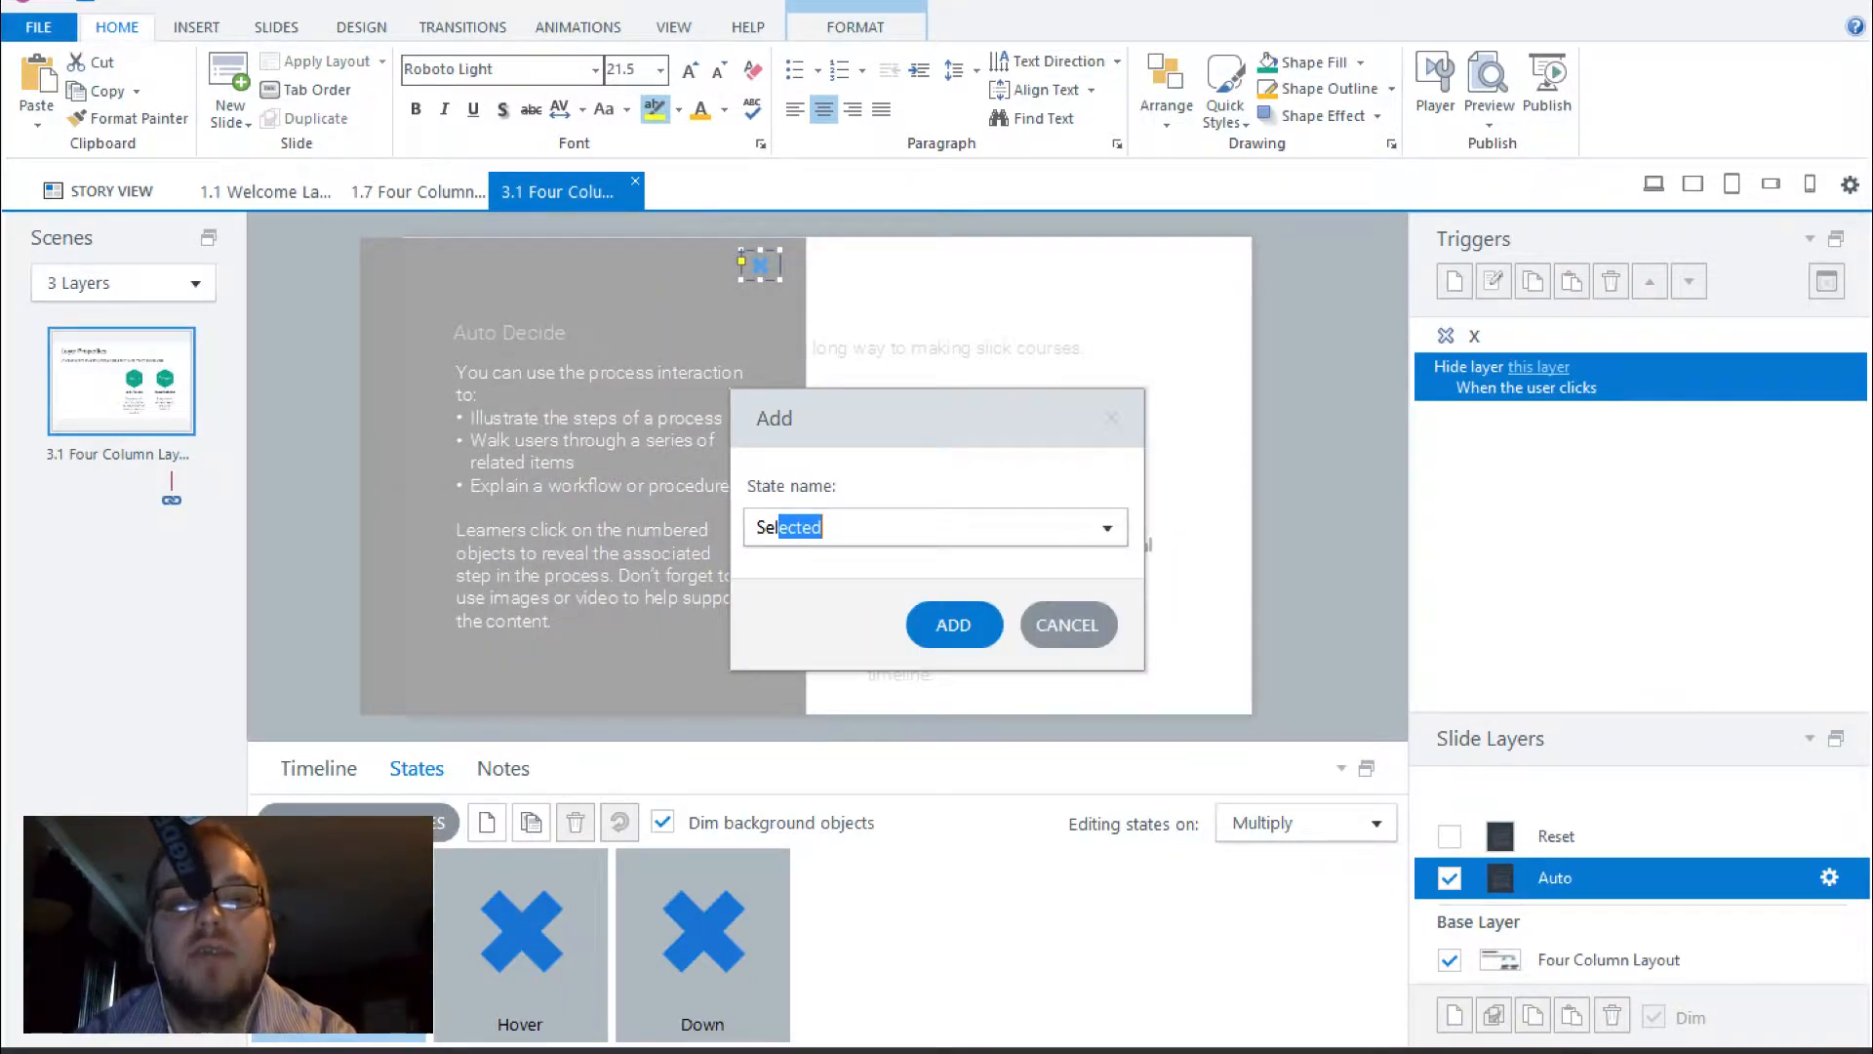
click(954, 624)
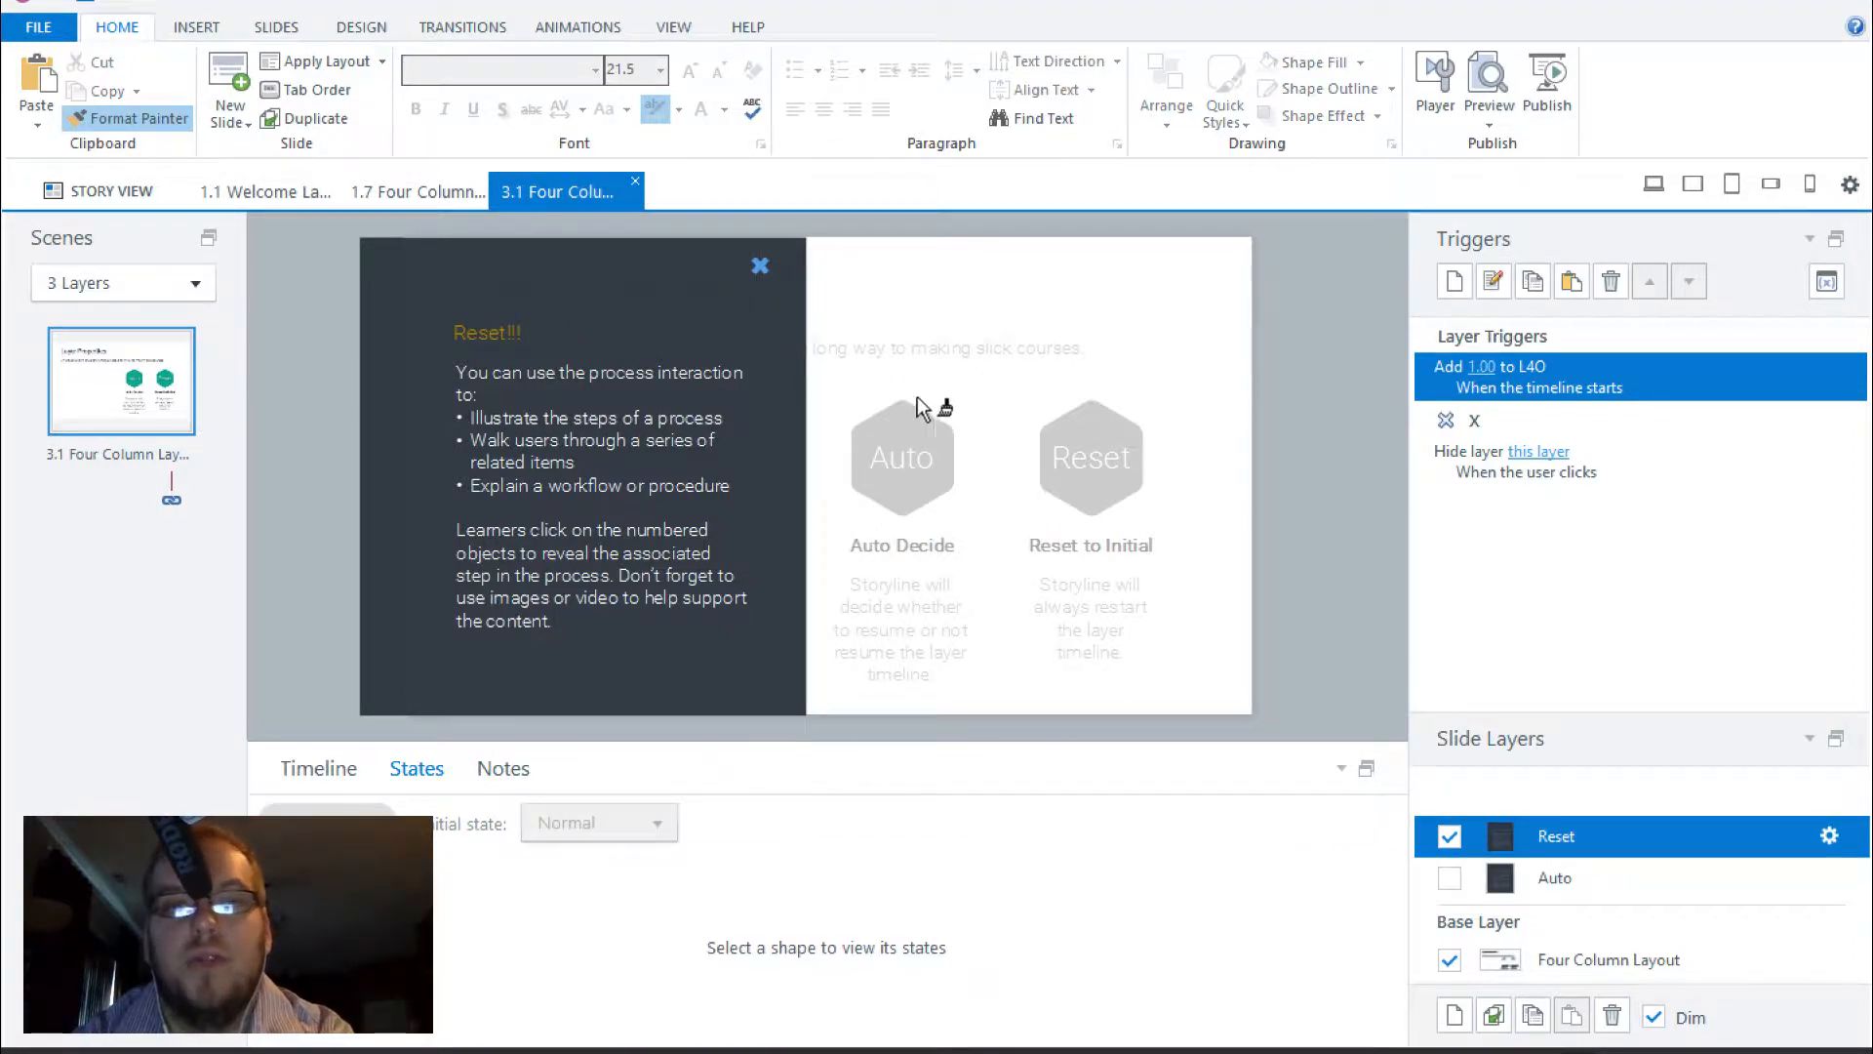
click(759, 265)
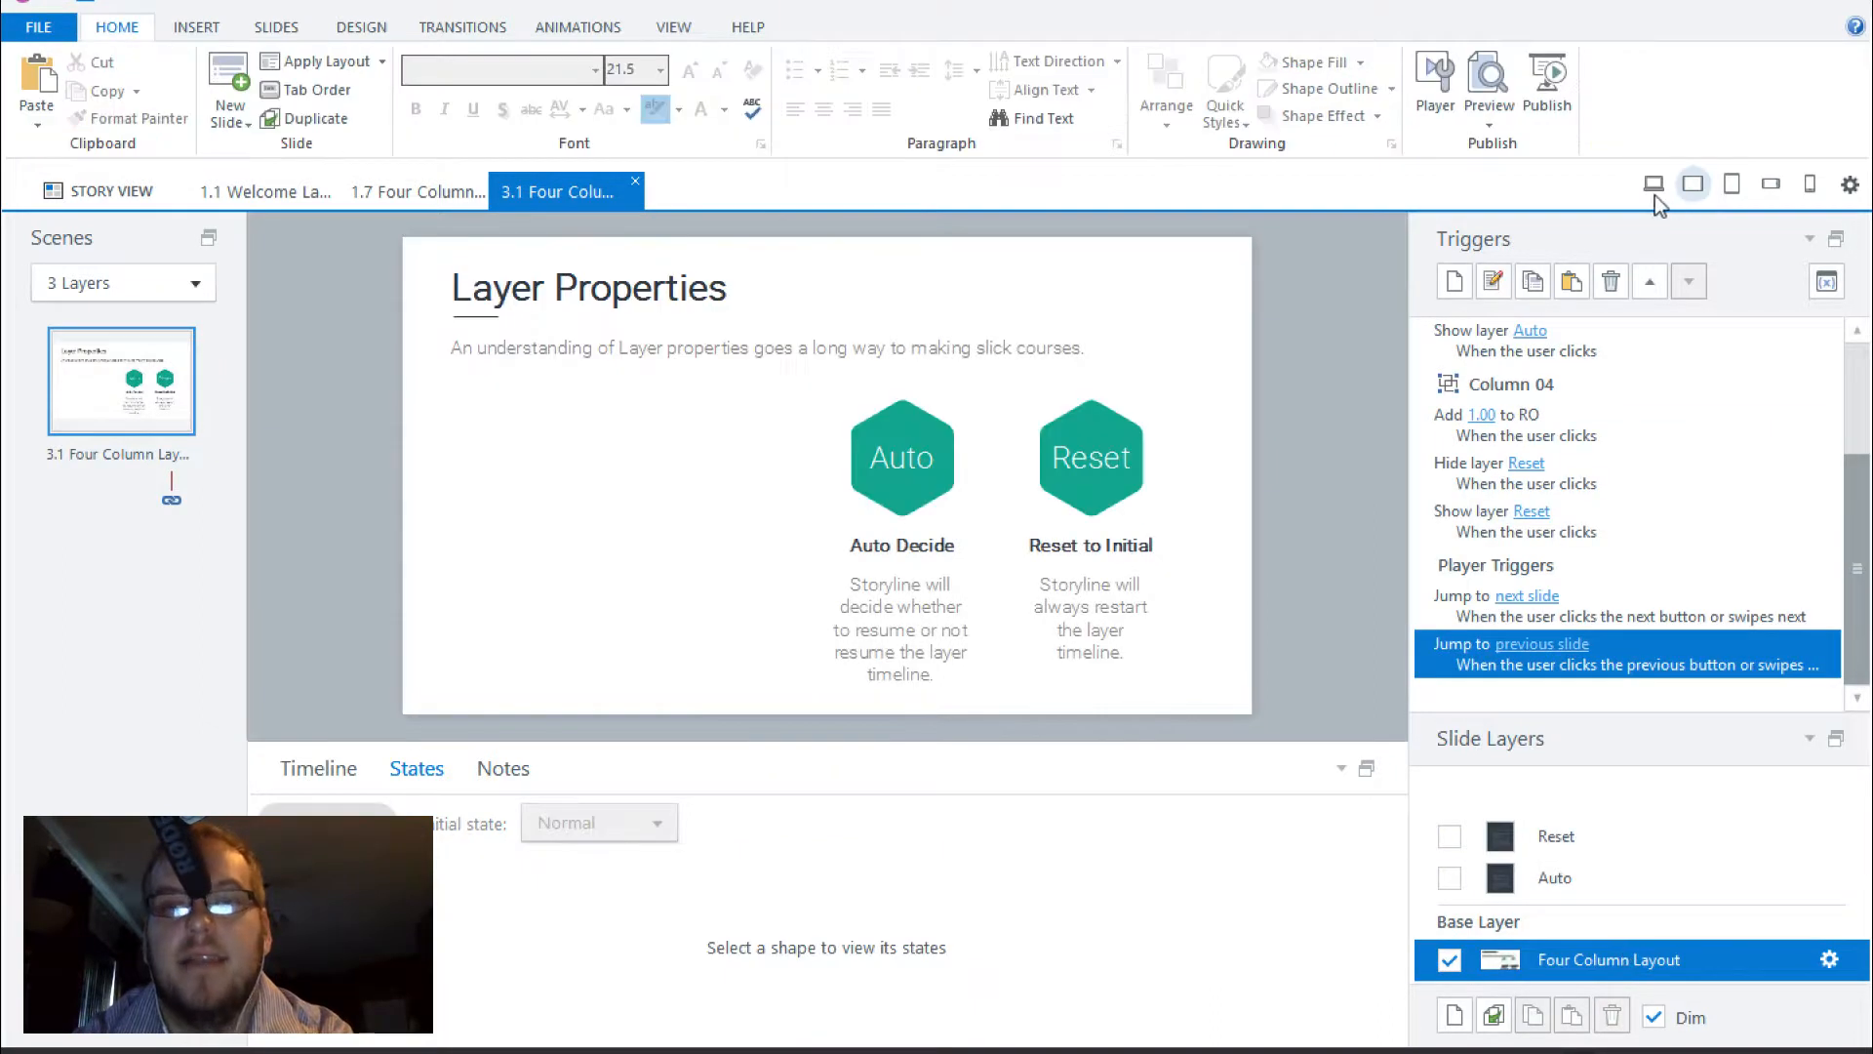
Step: Preview this slide and open/close the Auto Decide layer twice to see it resume where it left off
click(1489, 84)
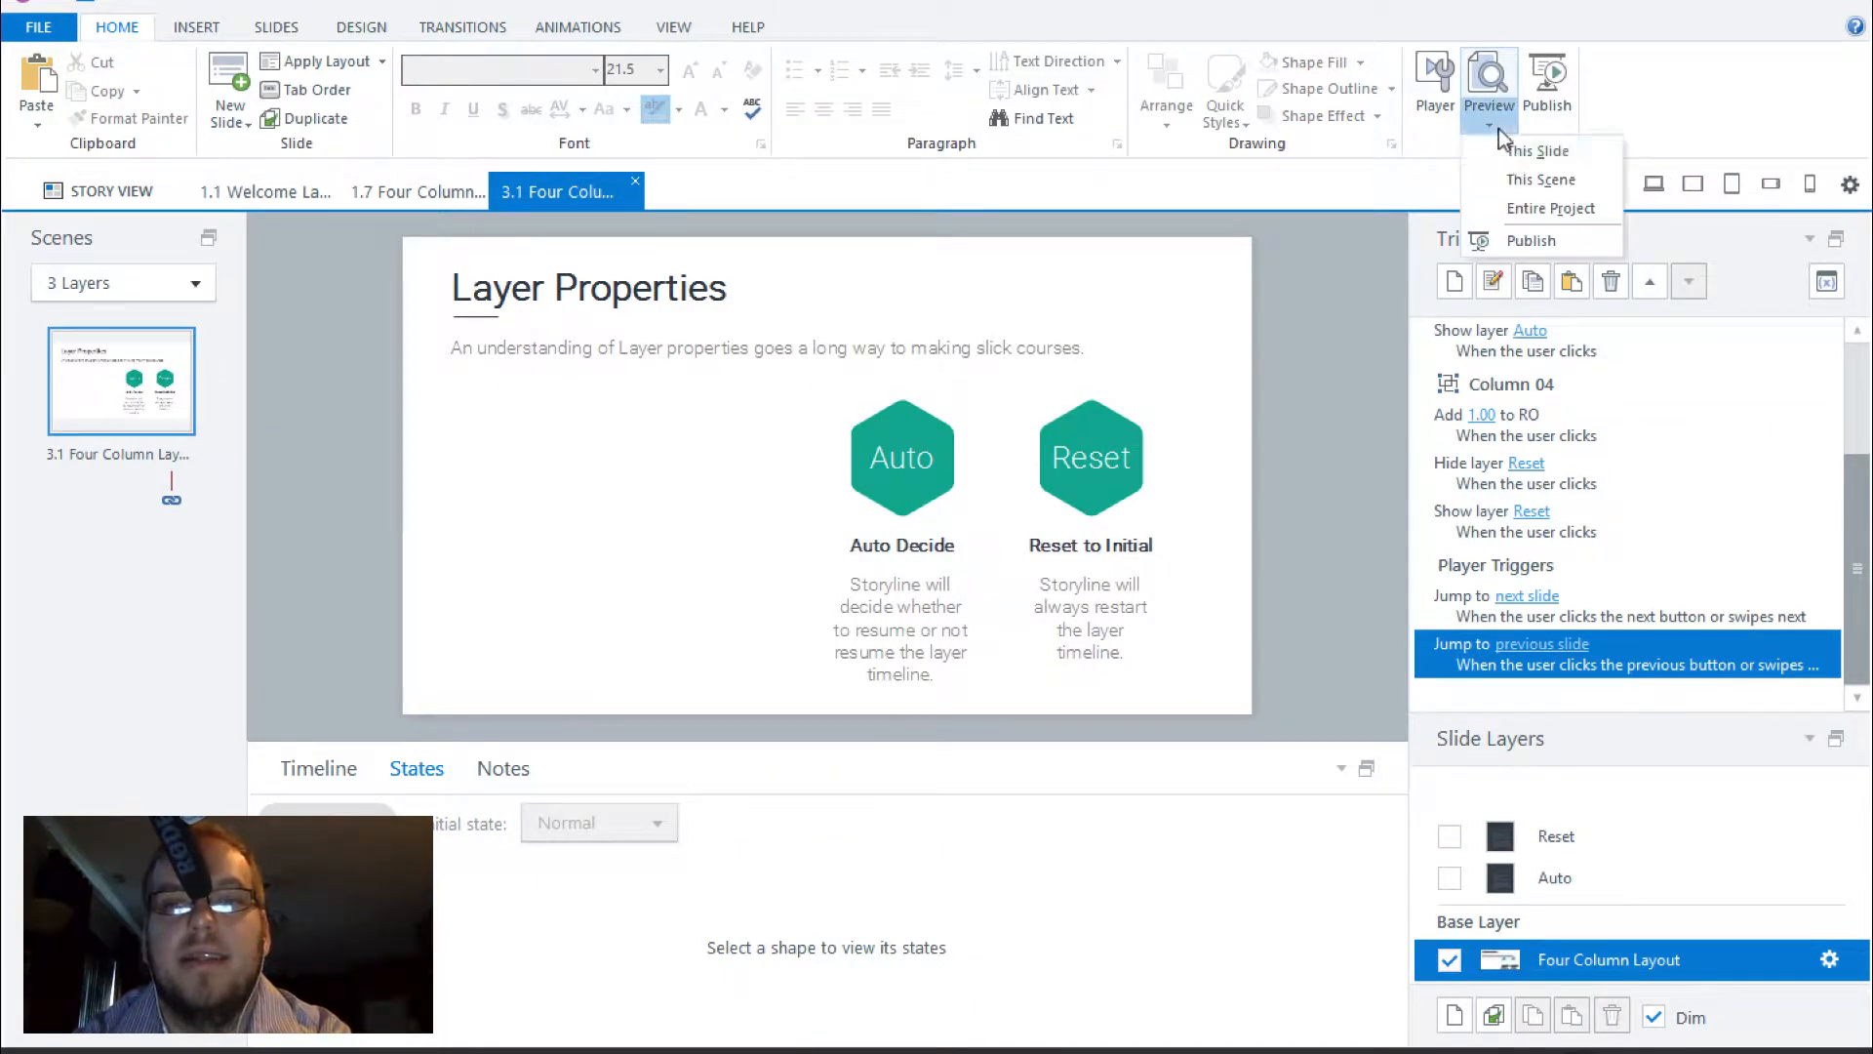
click(1540, 150)
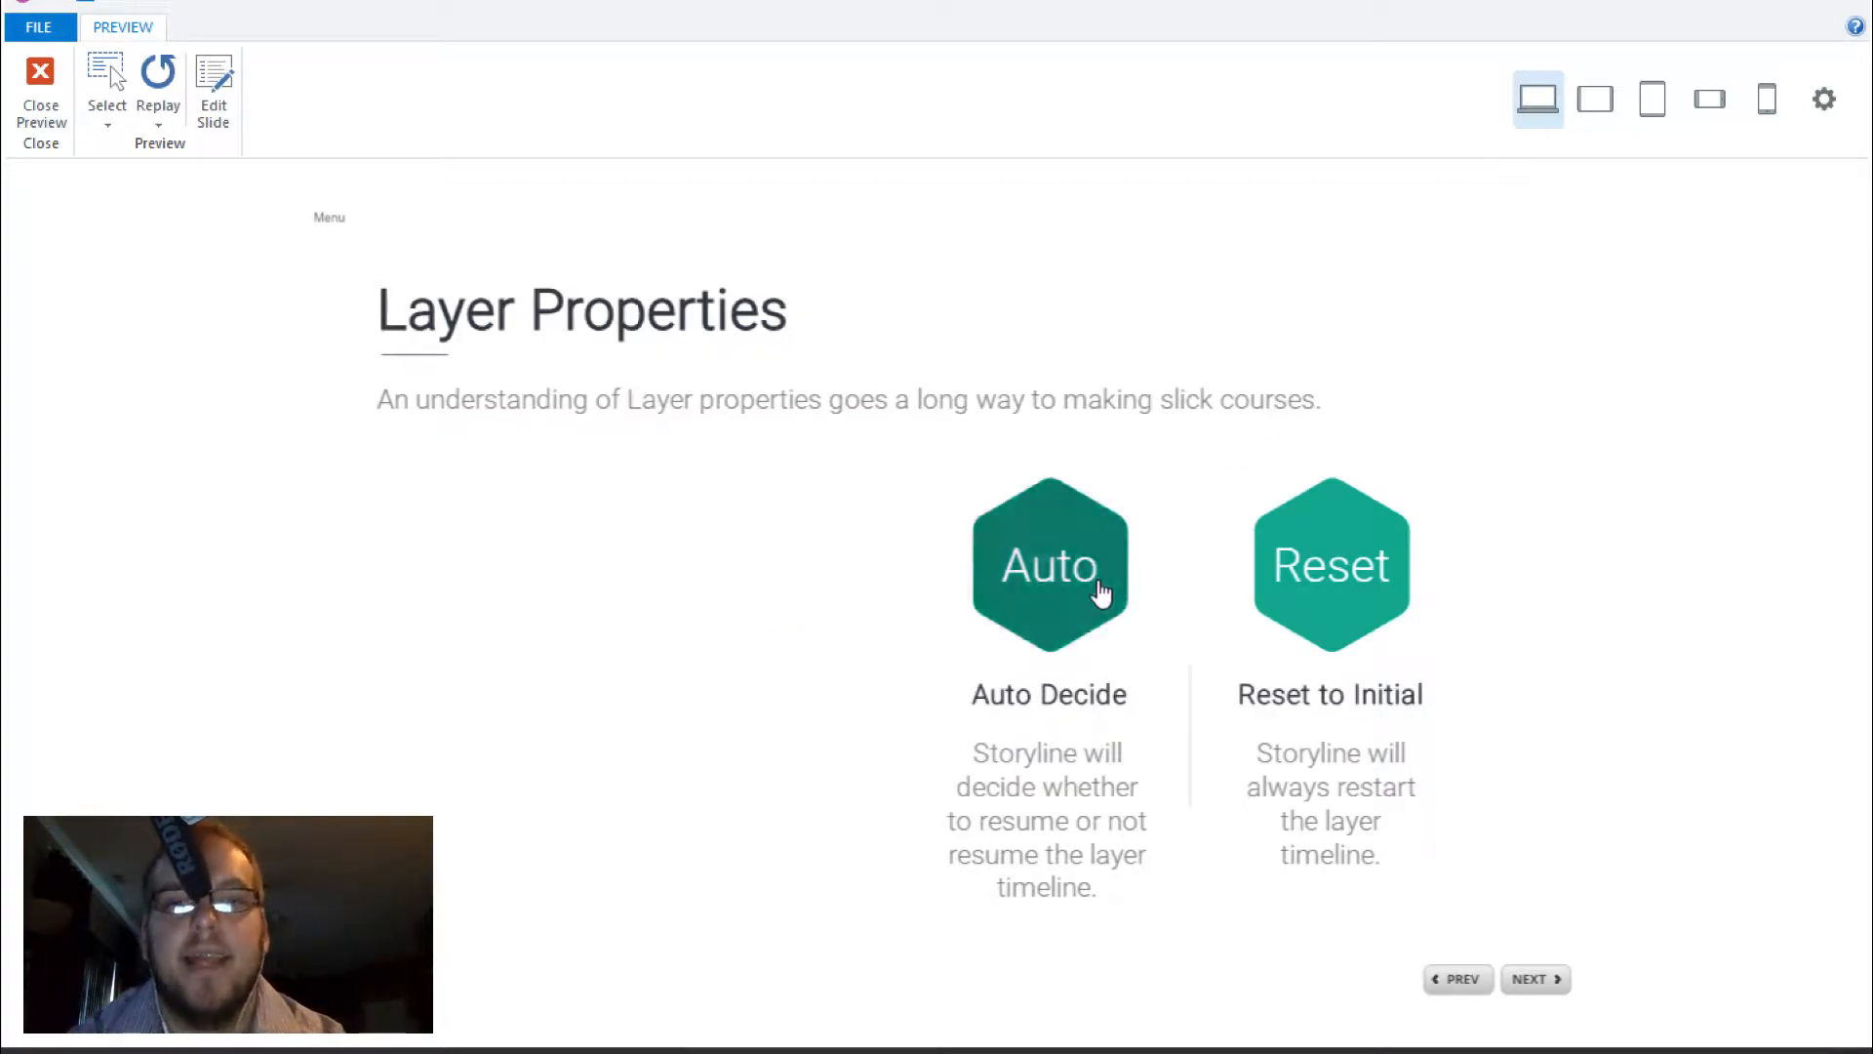
click(1050, 564)
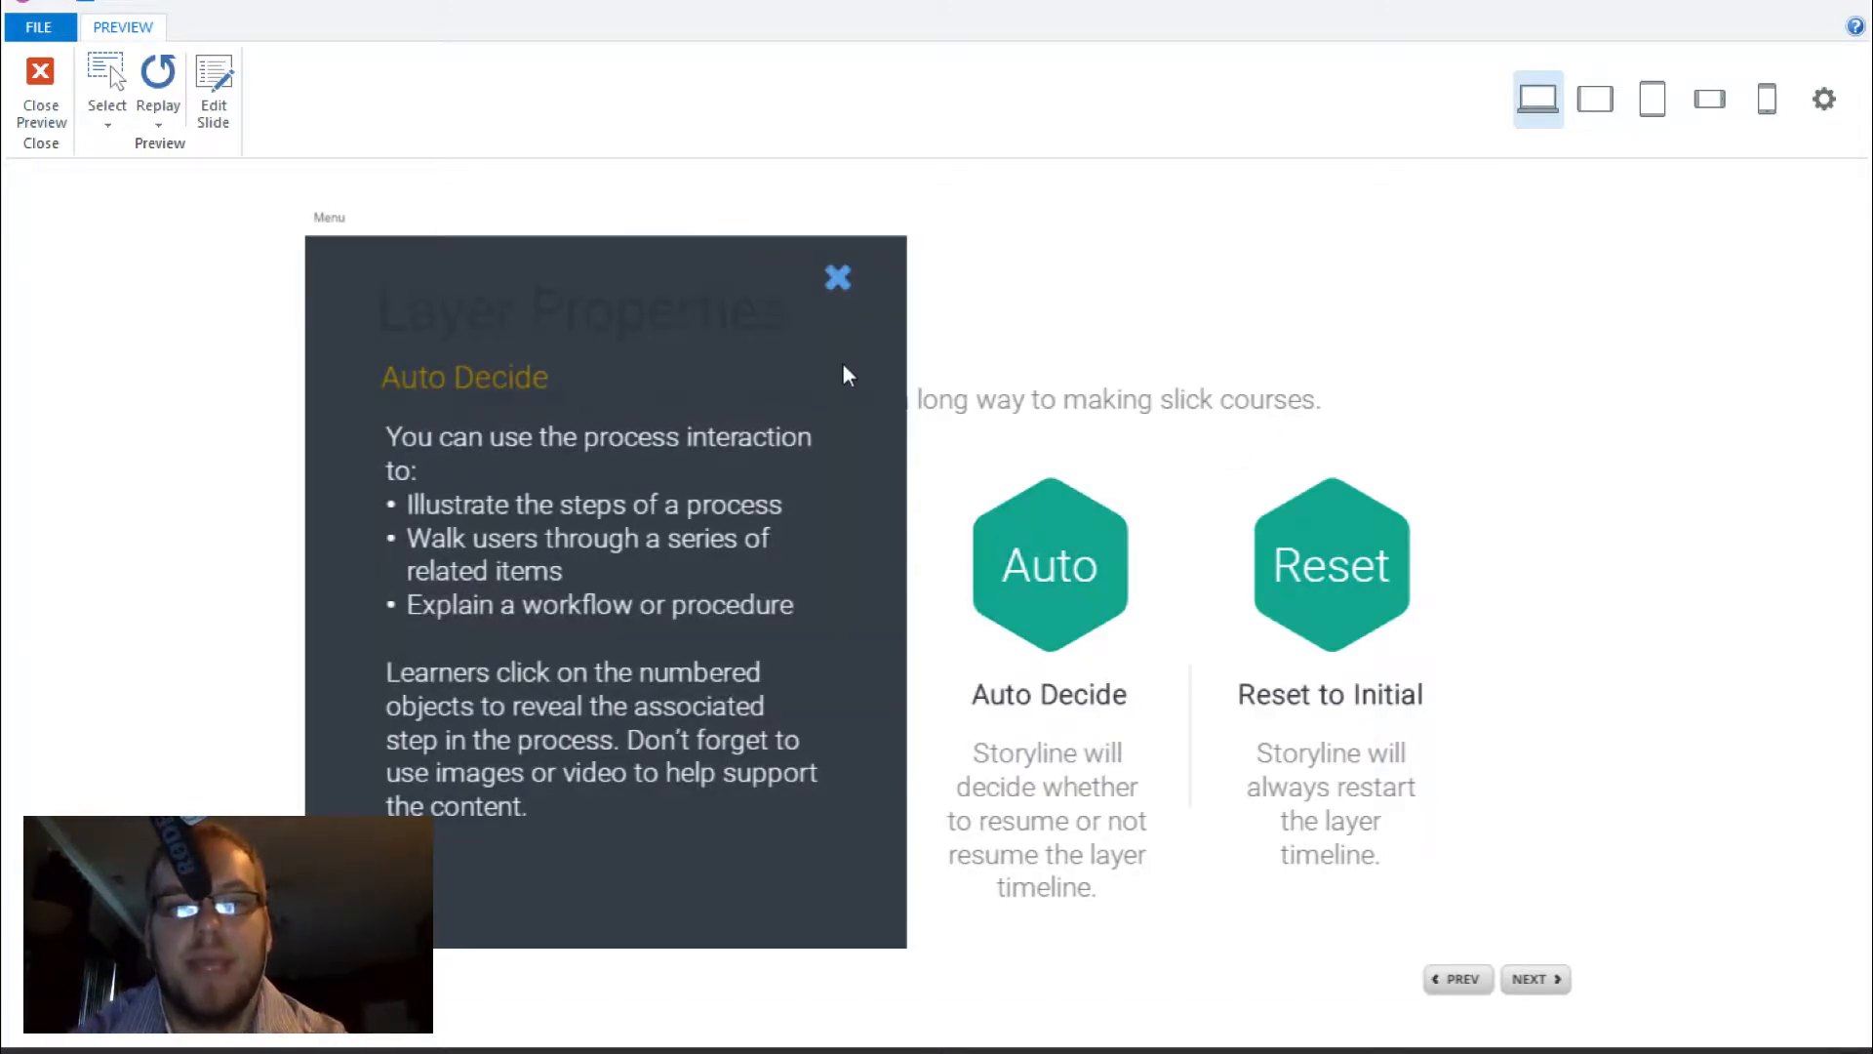
click(837, 277)
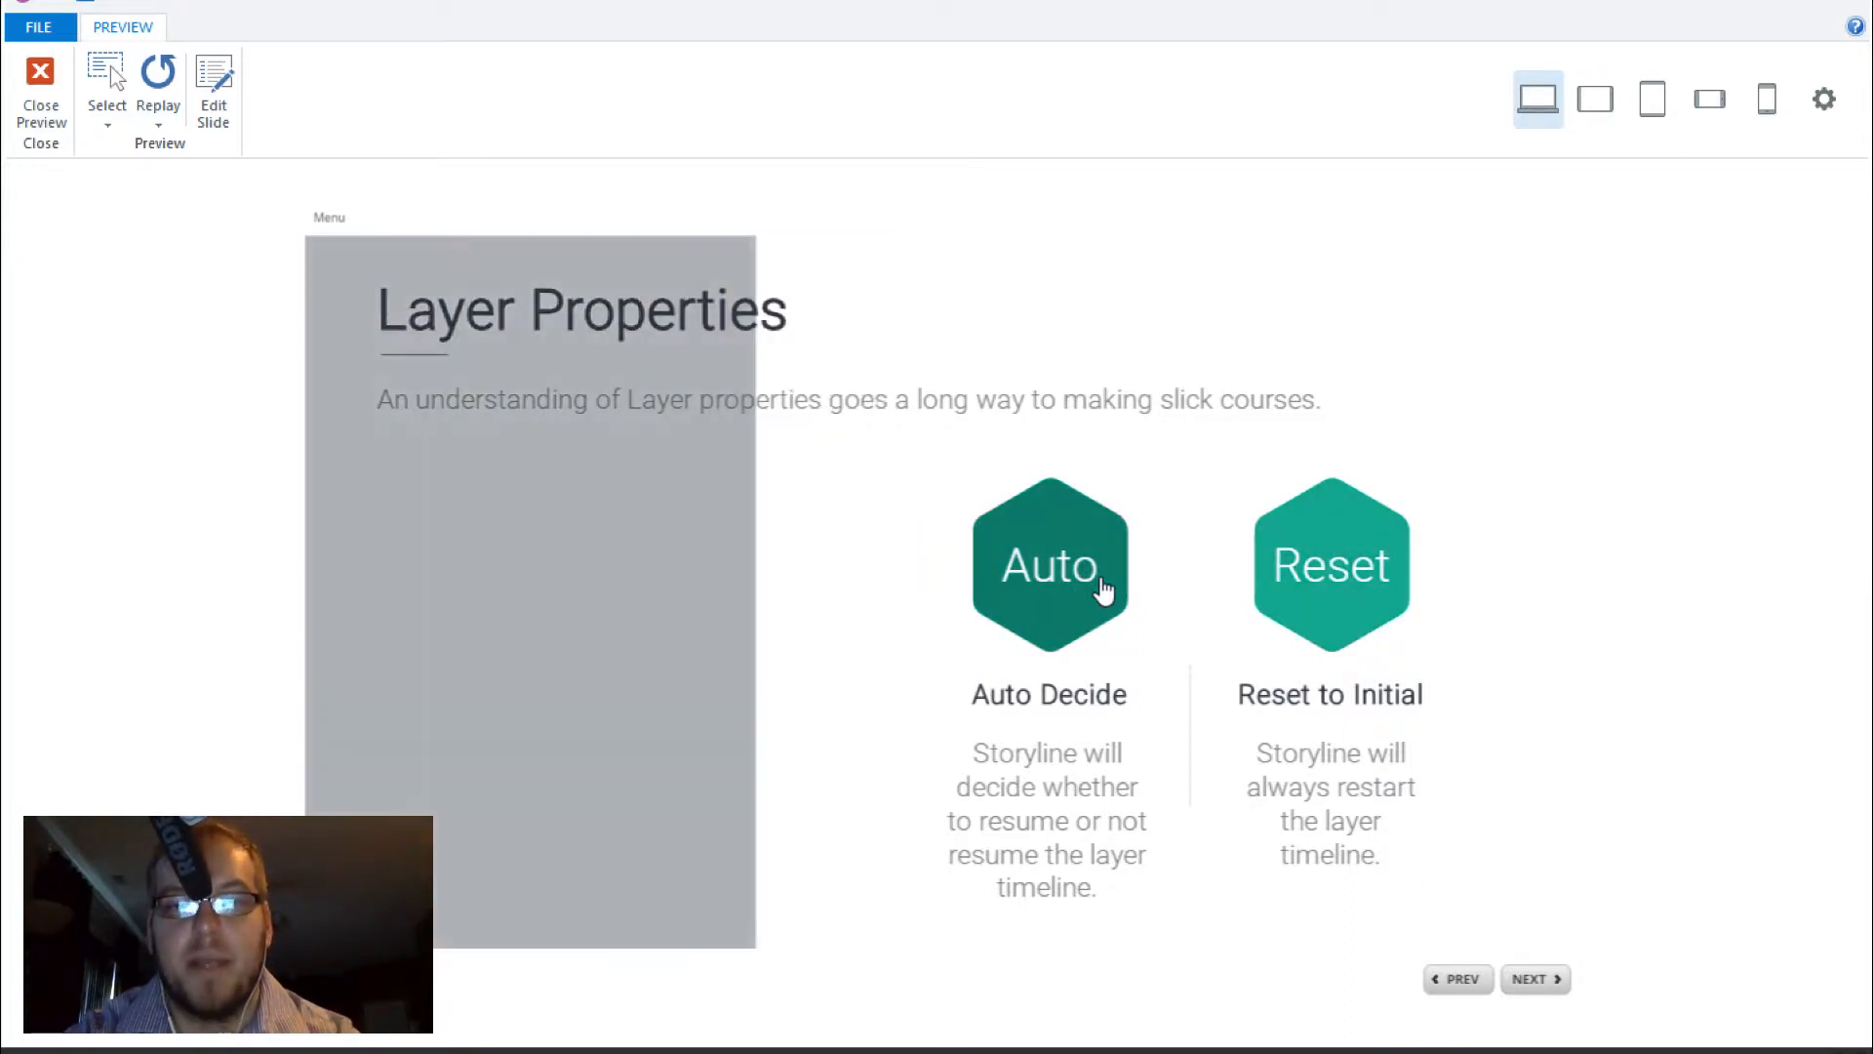
click(1050, 564)
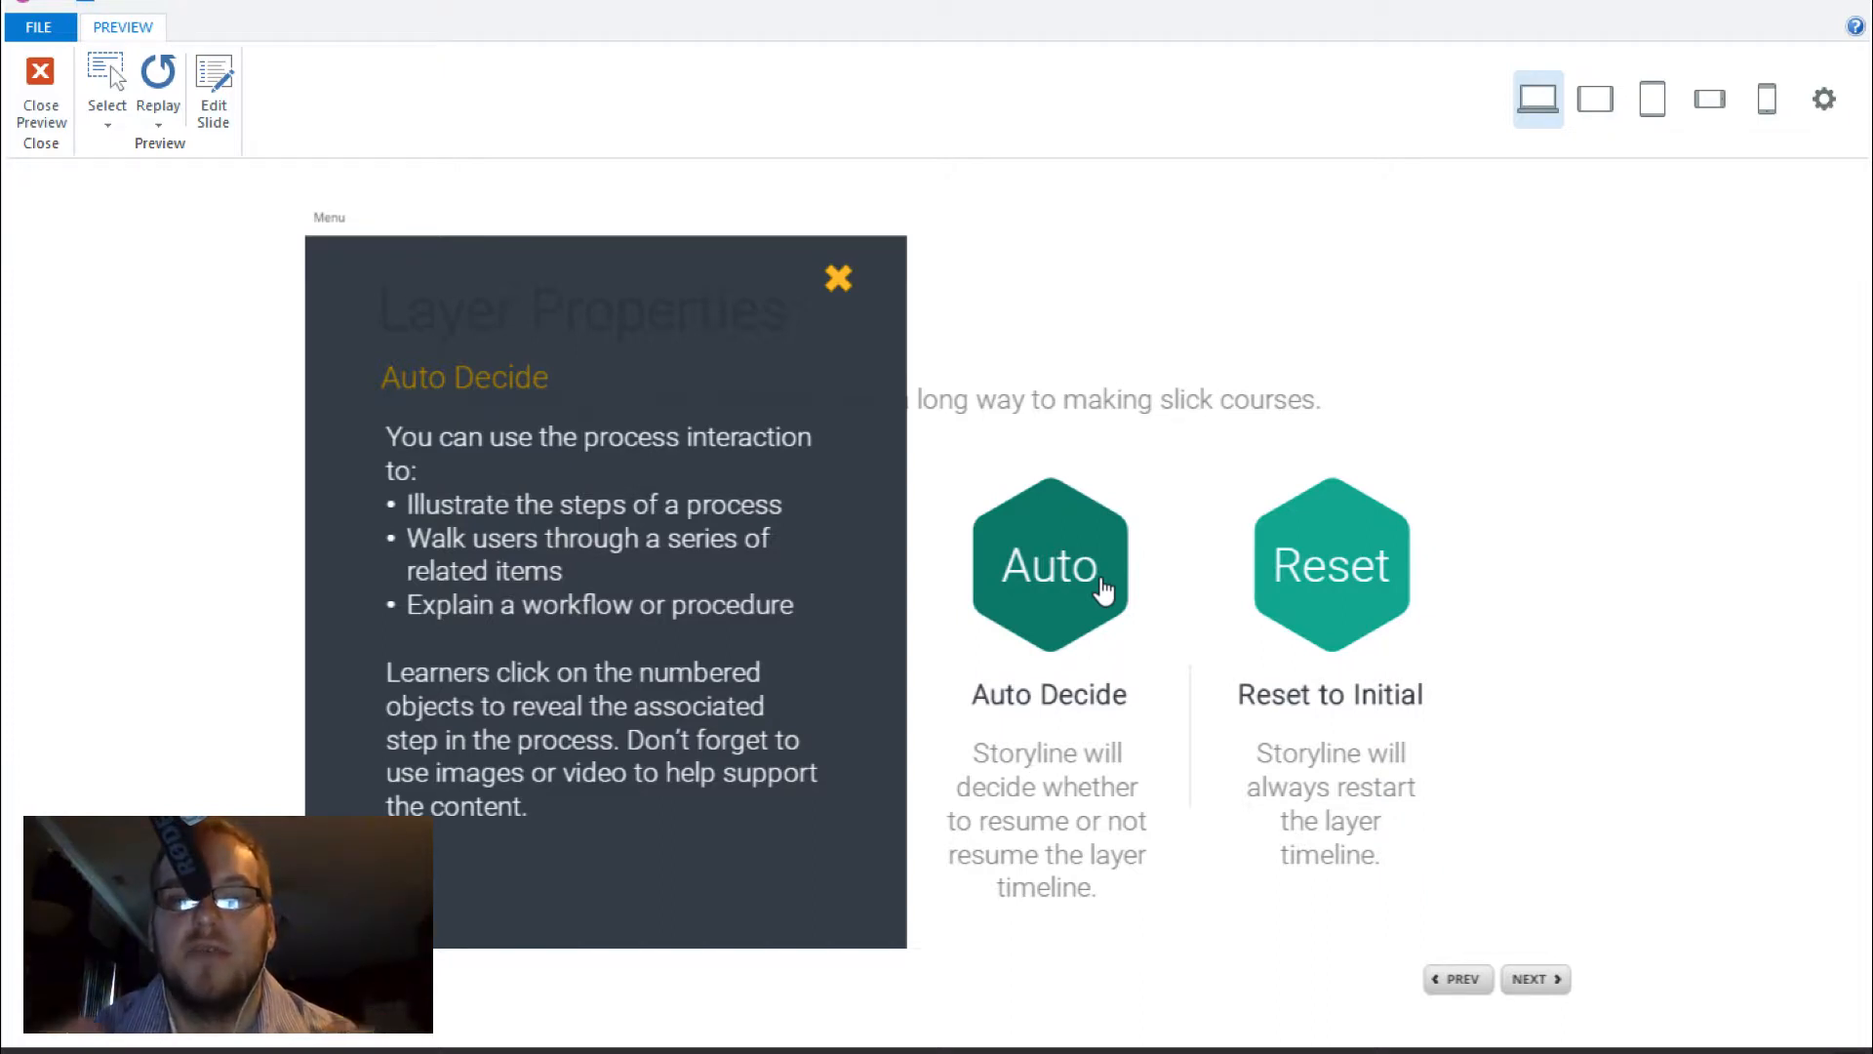
click(1329, 563)
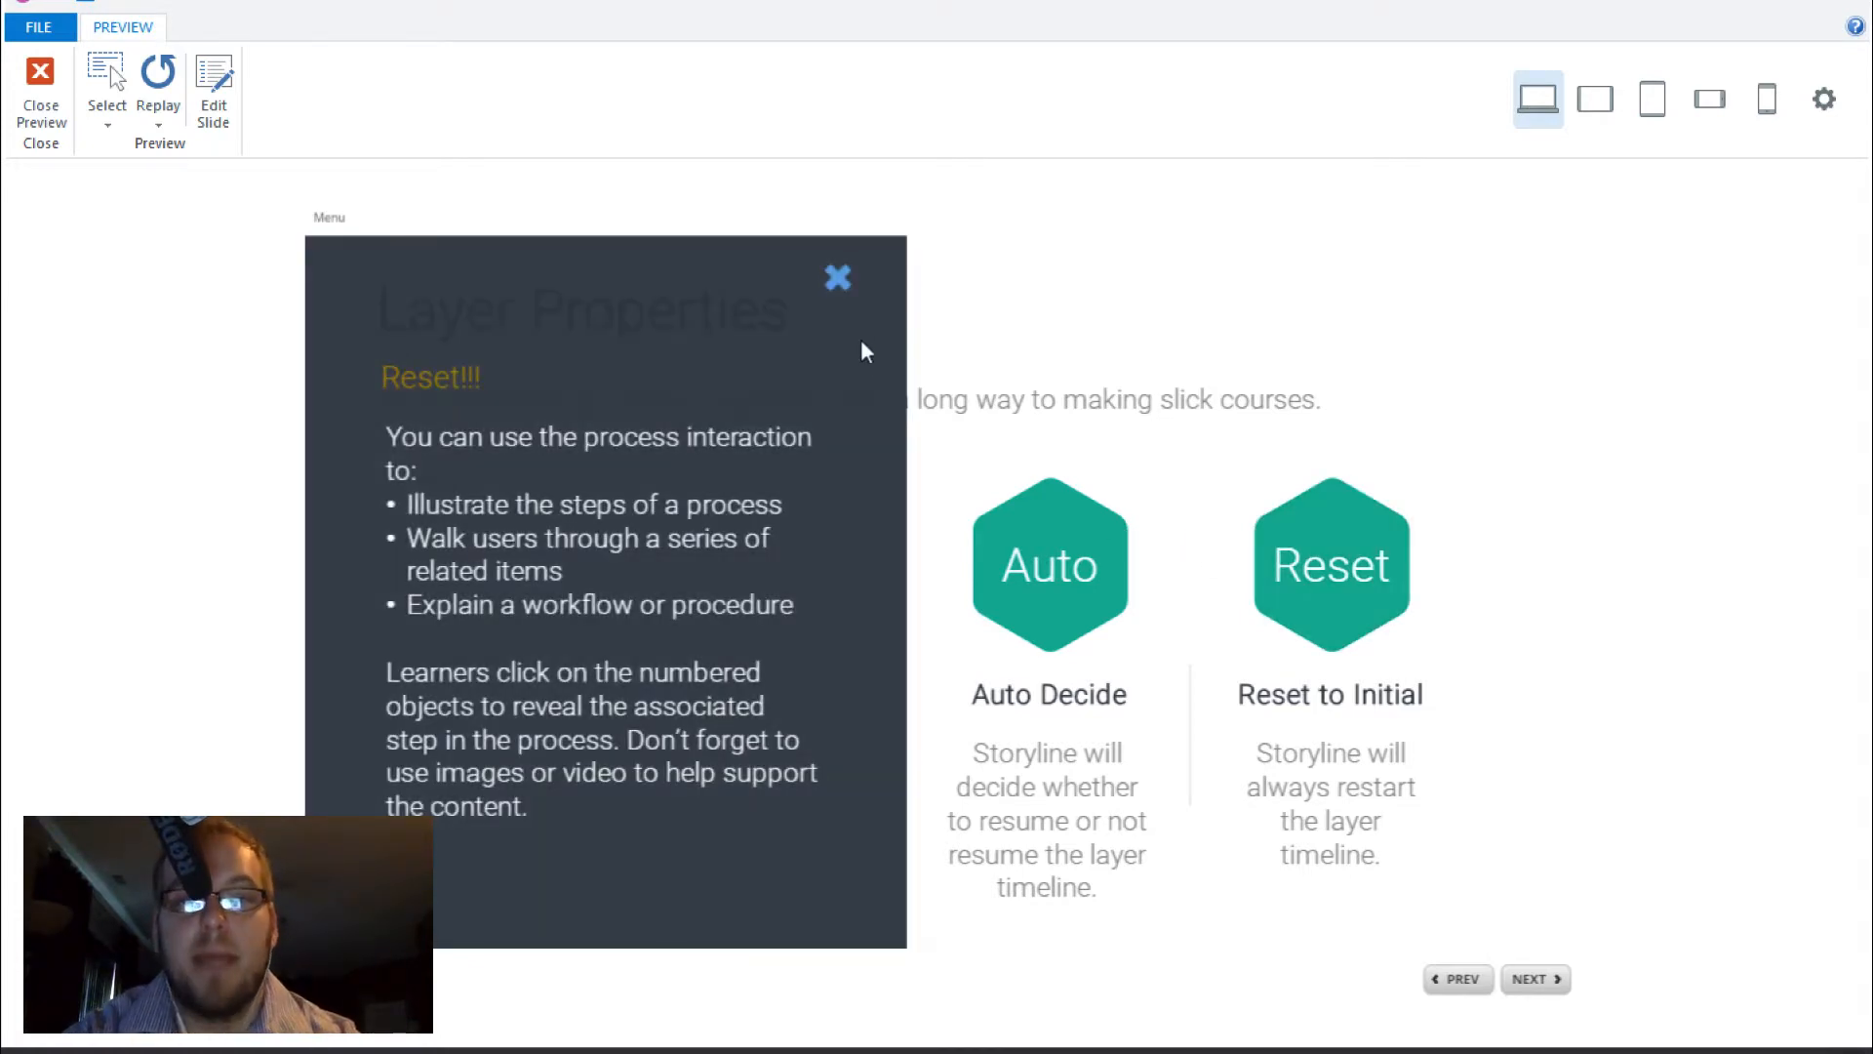
click(837, 277)
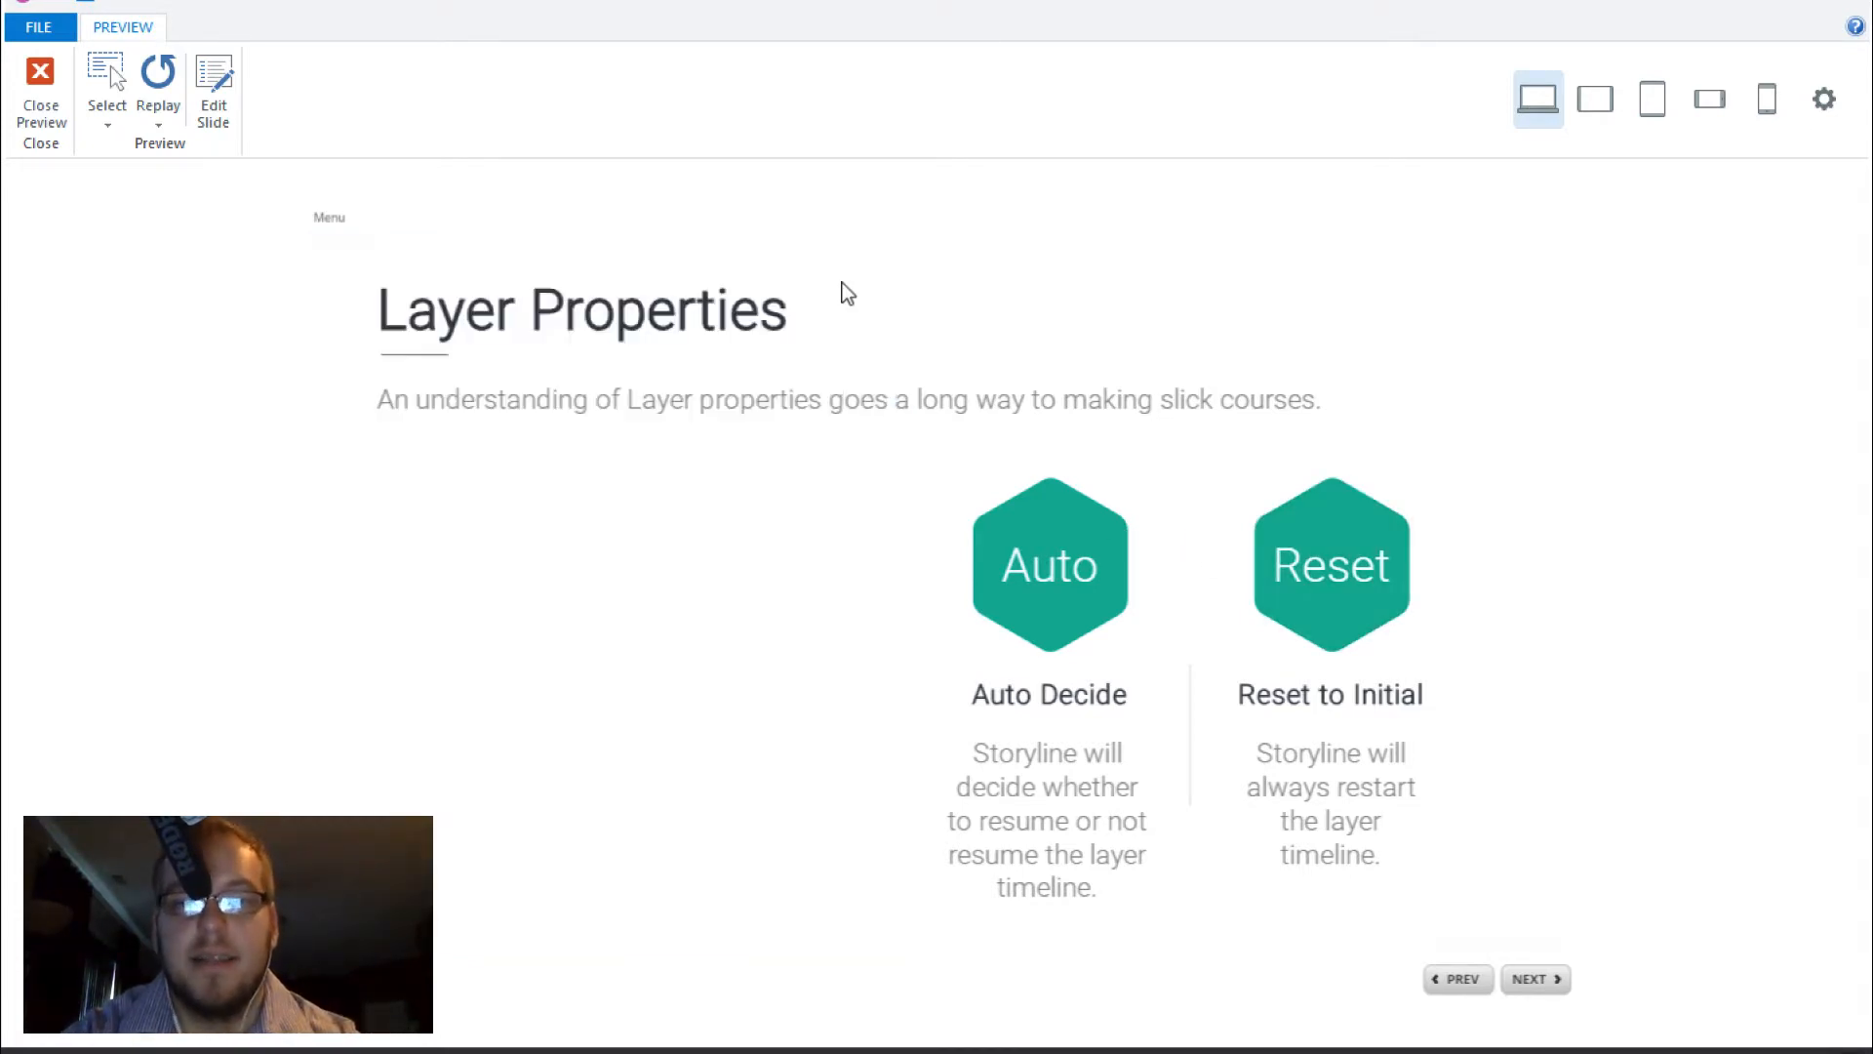
Step: Open and close the Reset layer repeatedly to confirm it replays from its start each time
click(1328, 564)
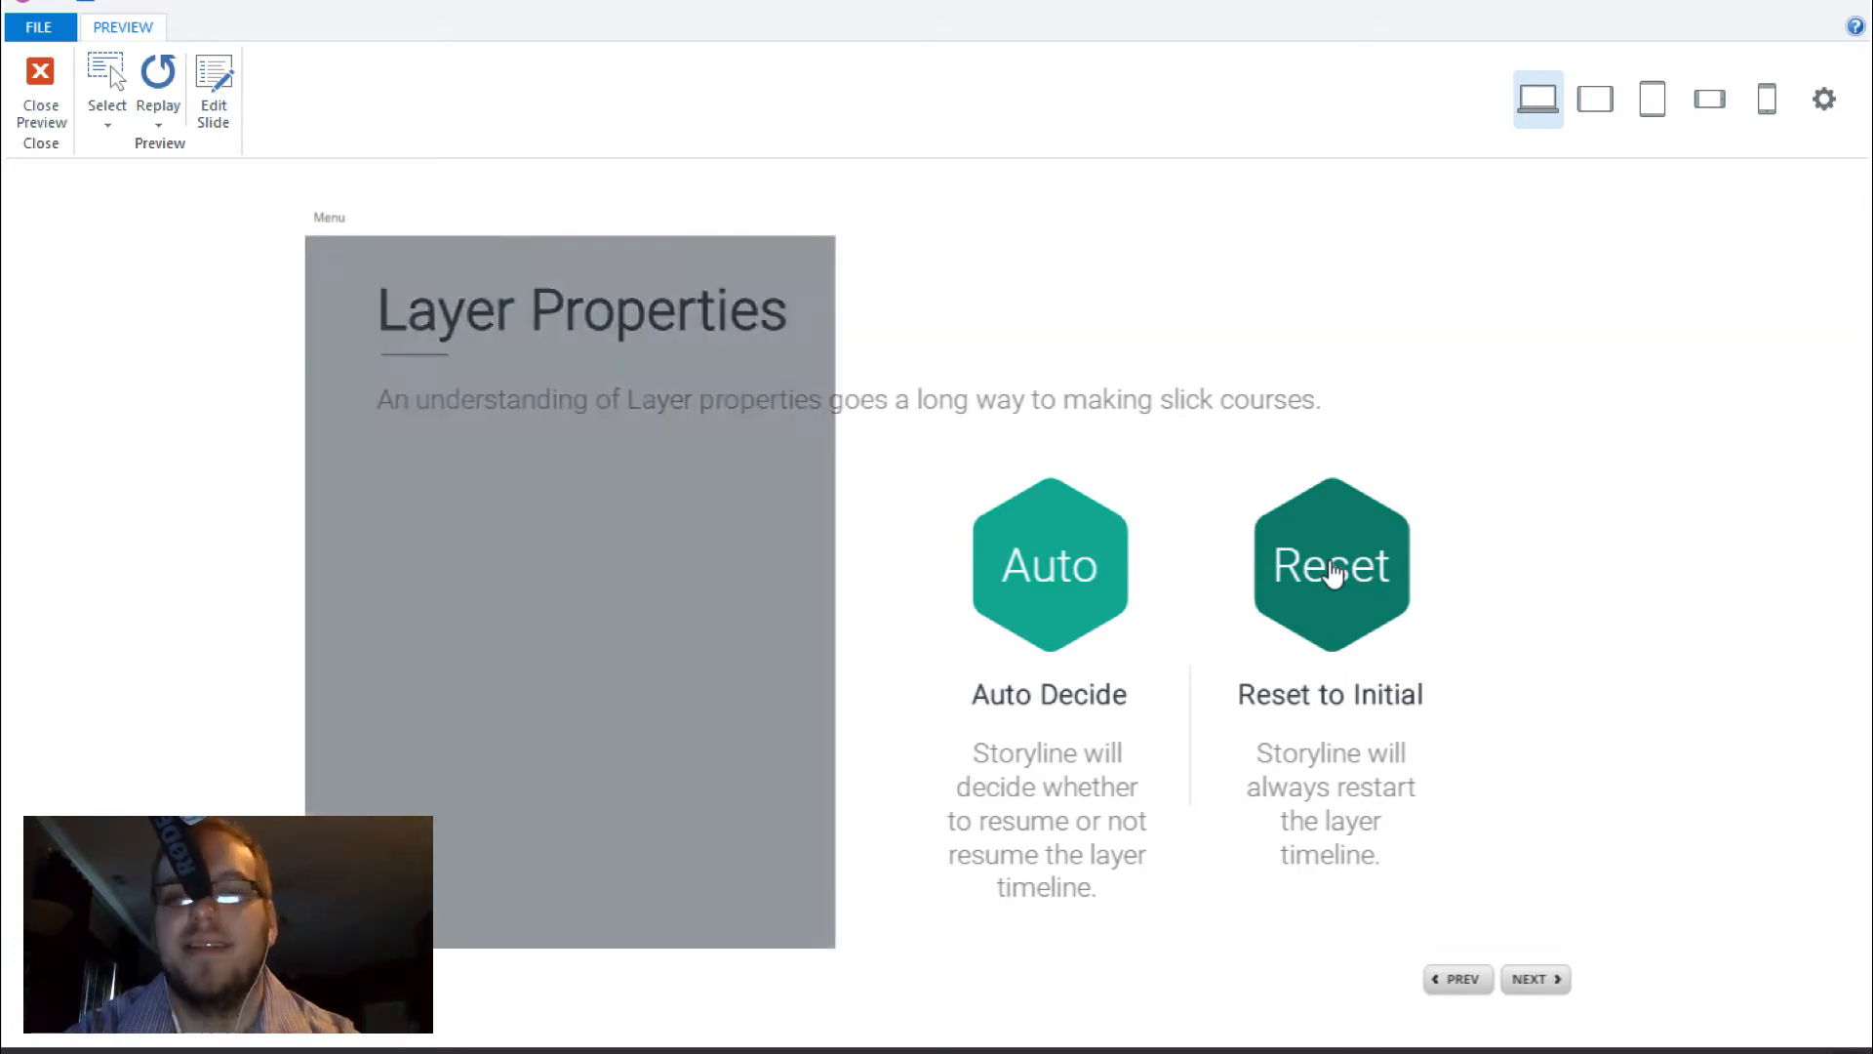
click(1329, 564)
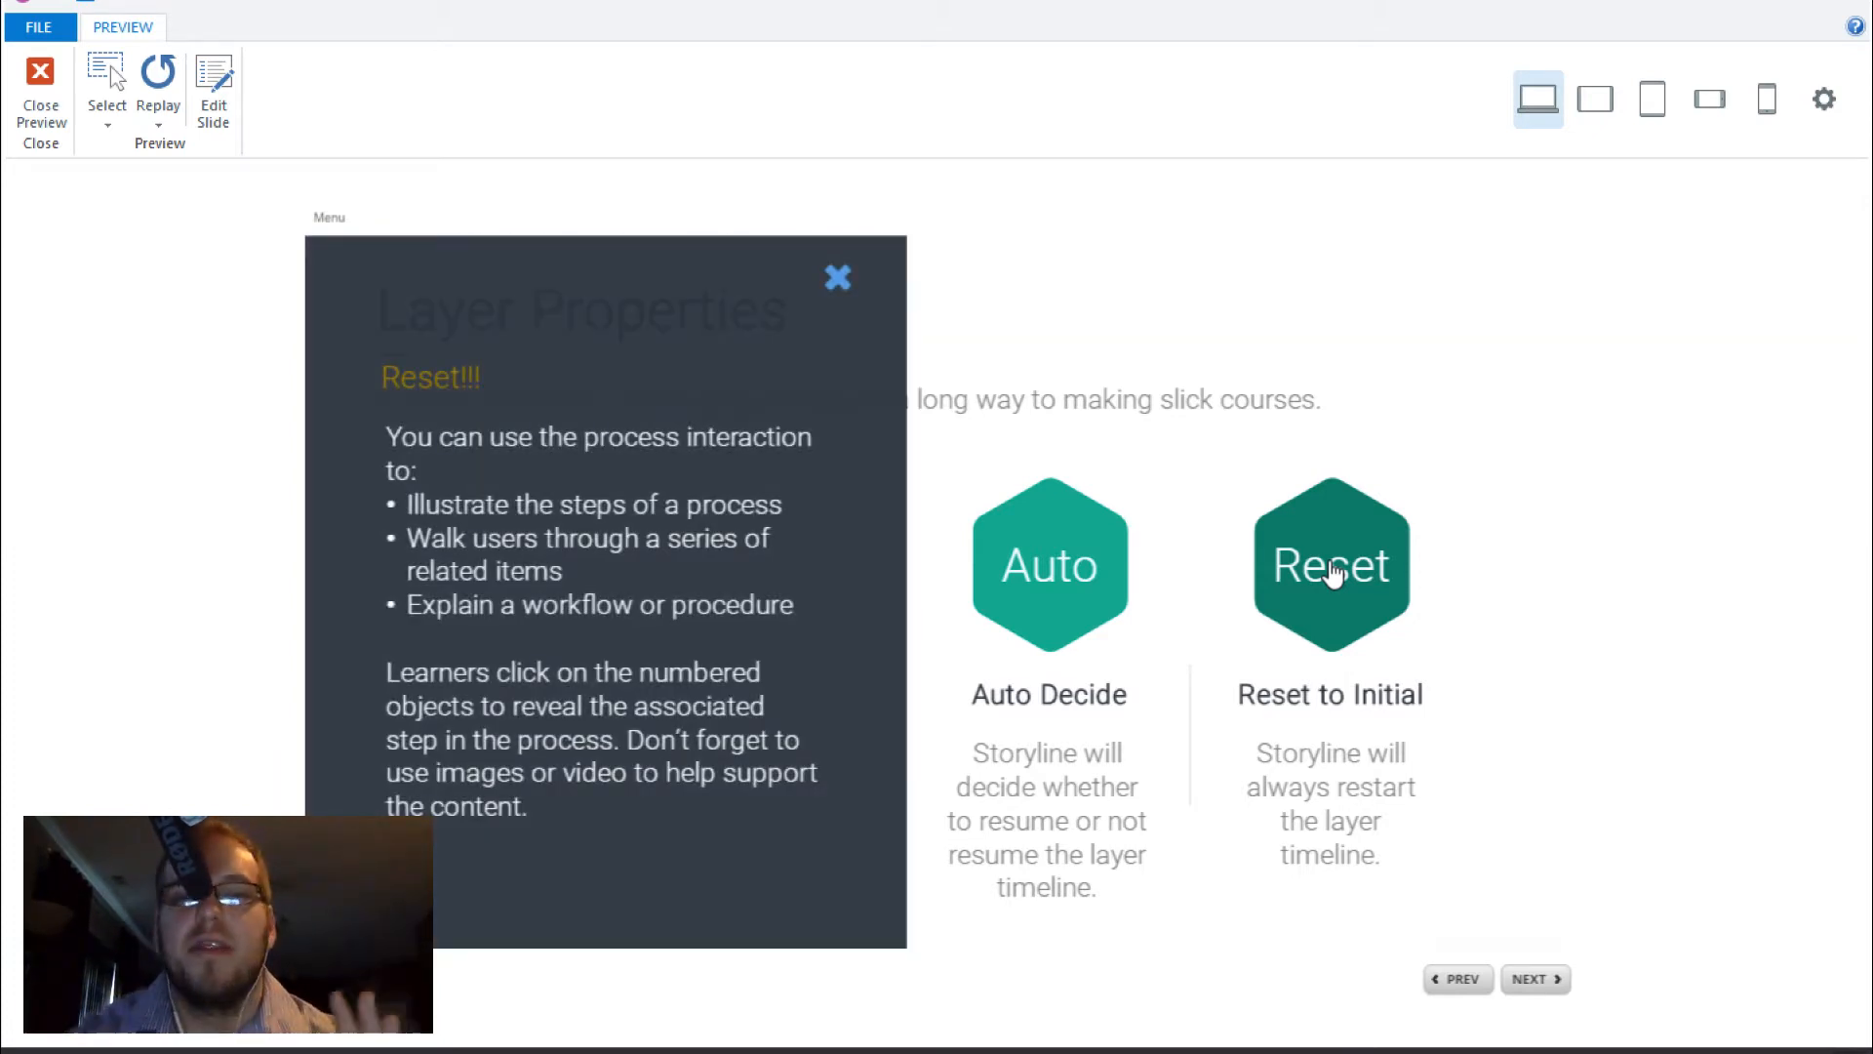
click(1329, 563)
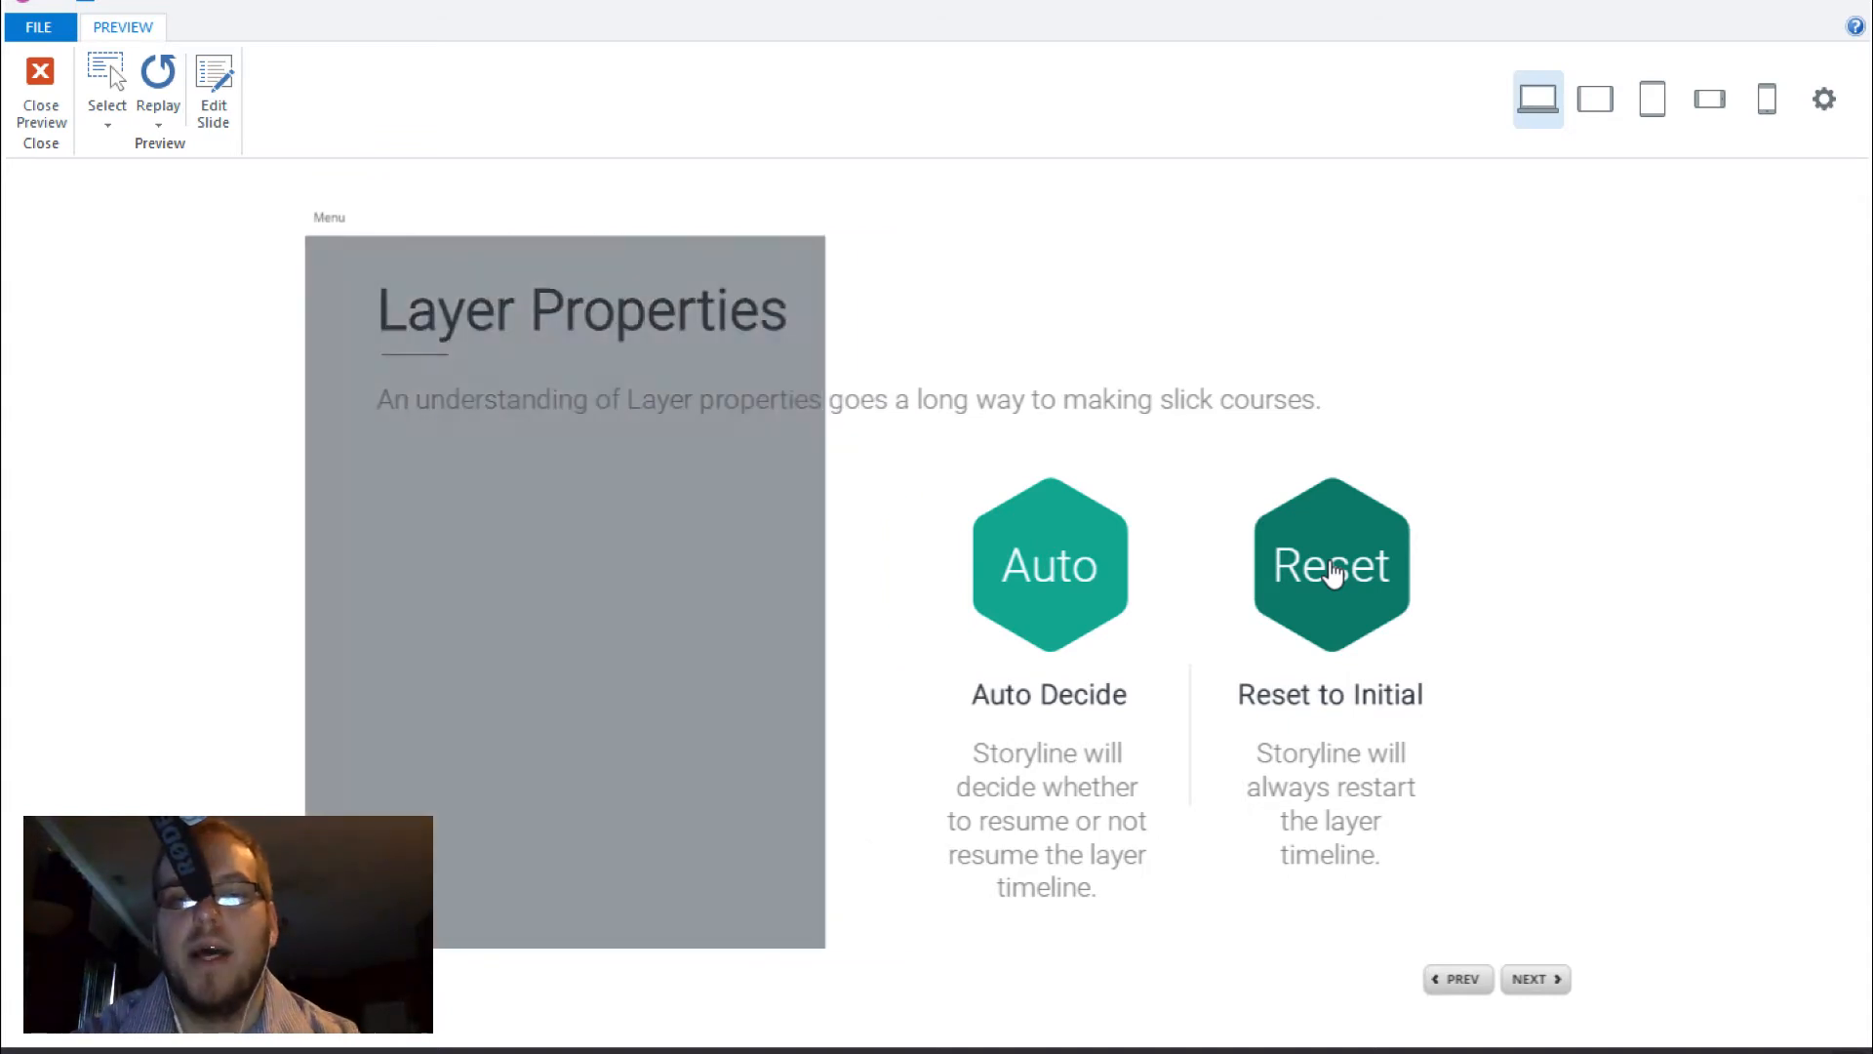
click(1328, 561)
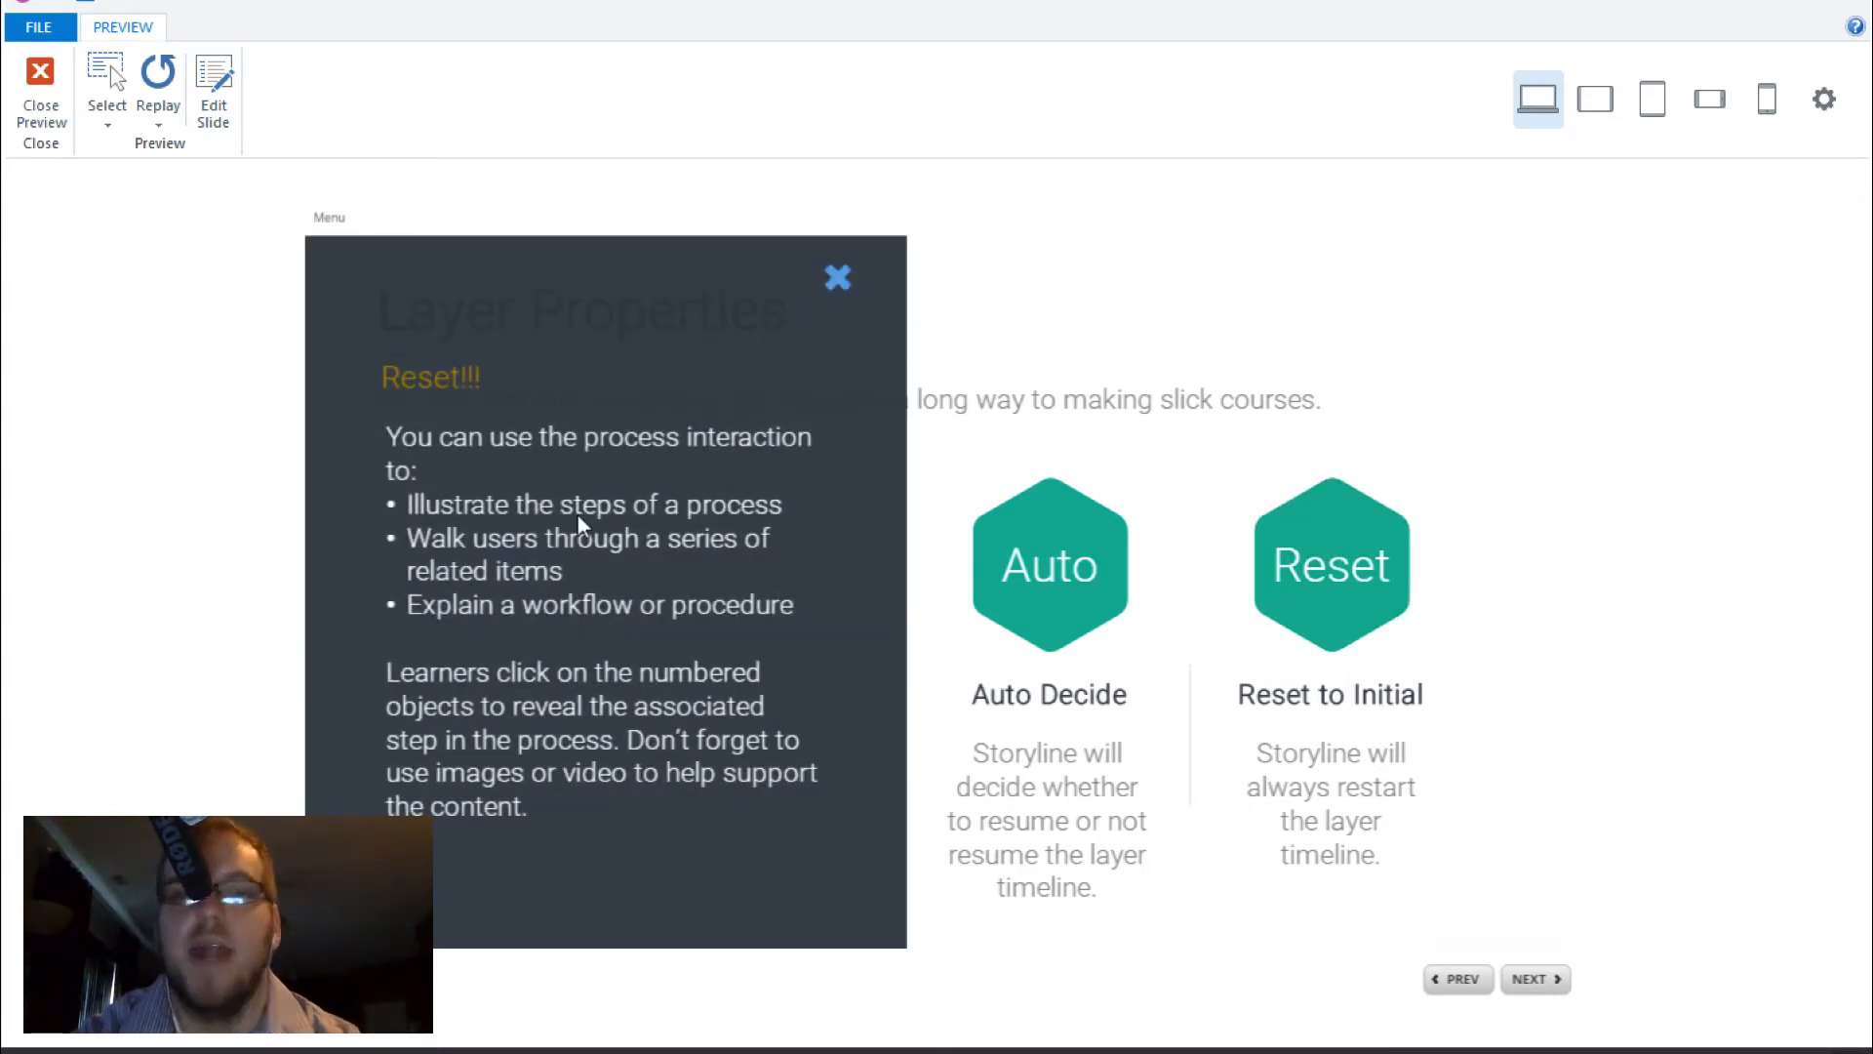
click(1329, 564)
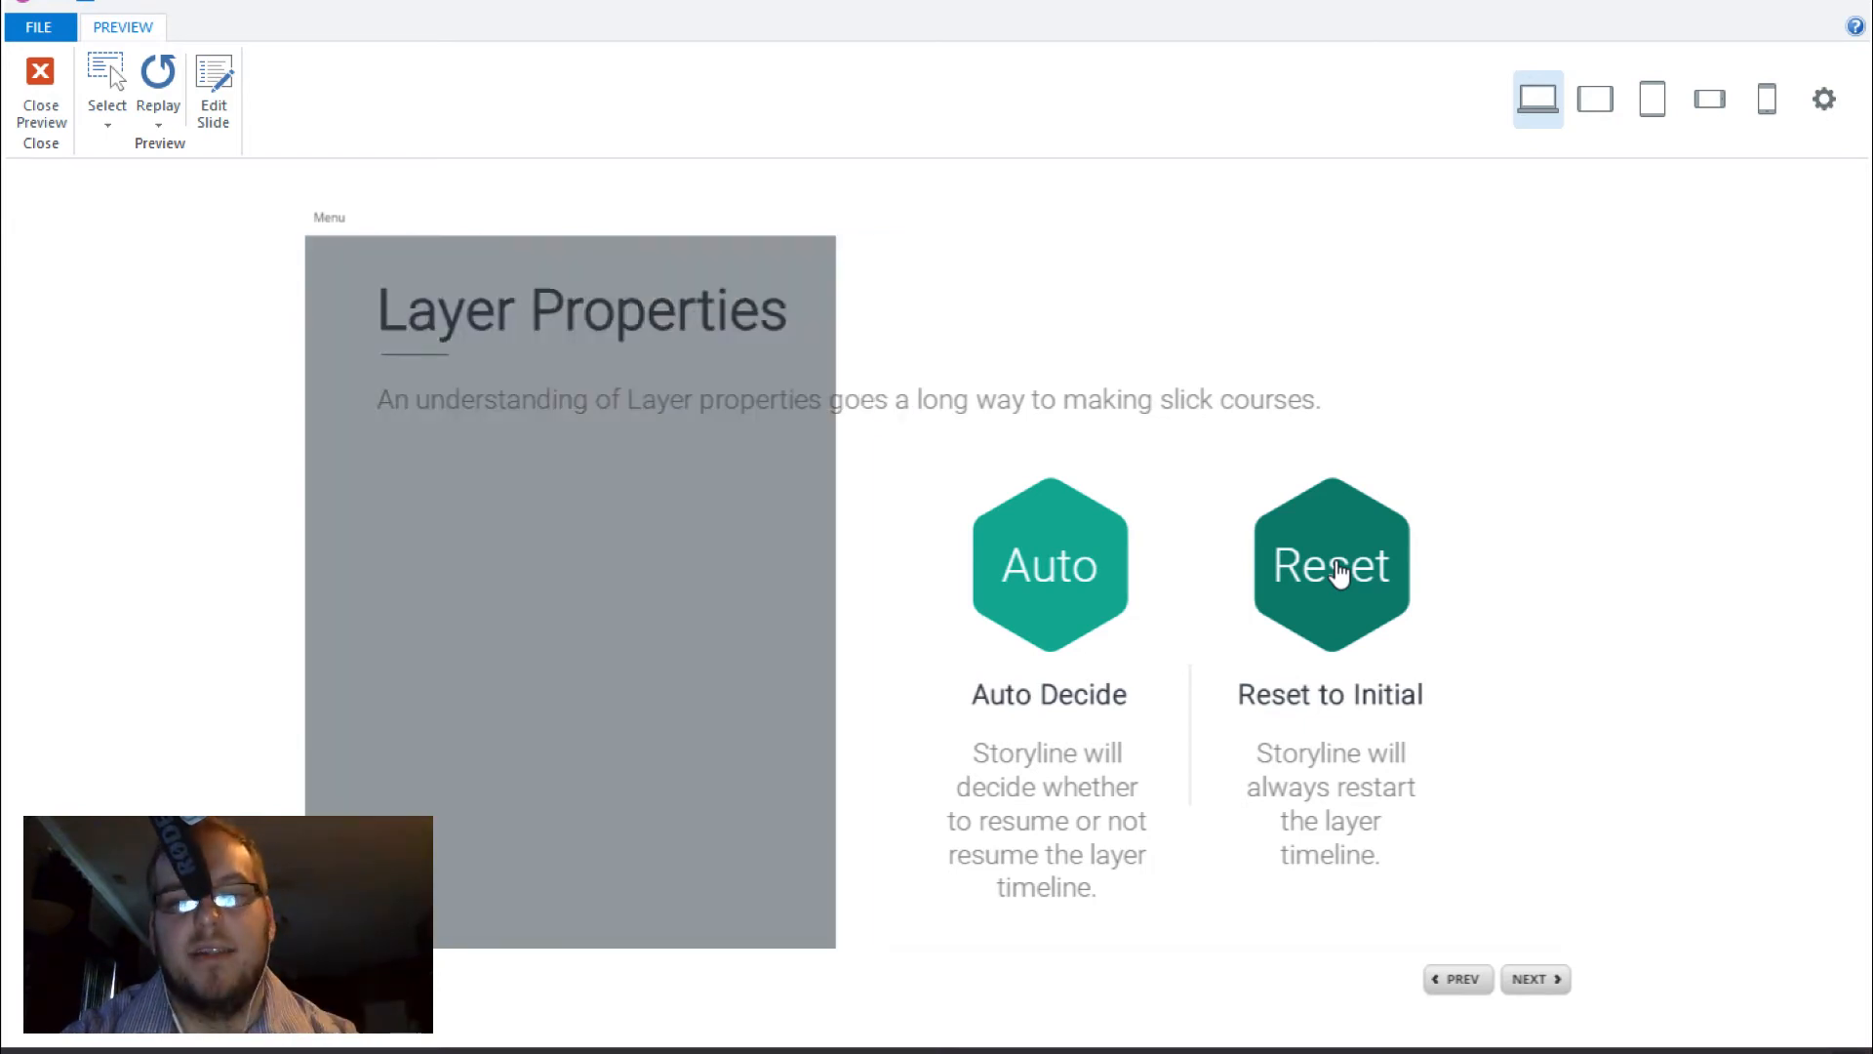
click(1329, 562)
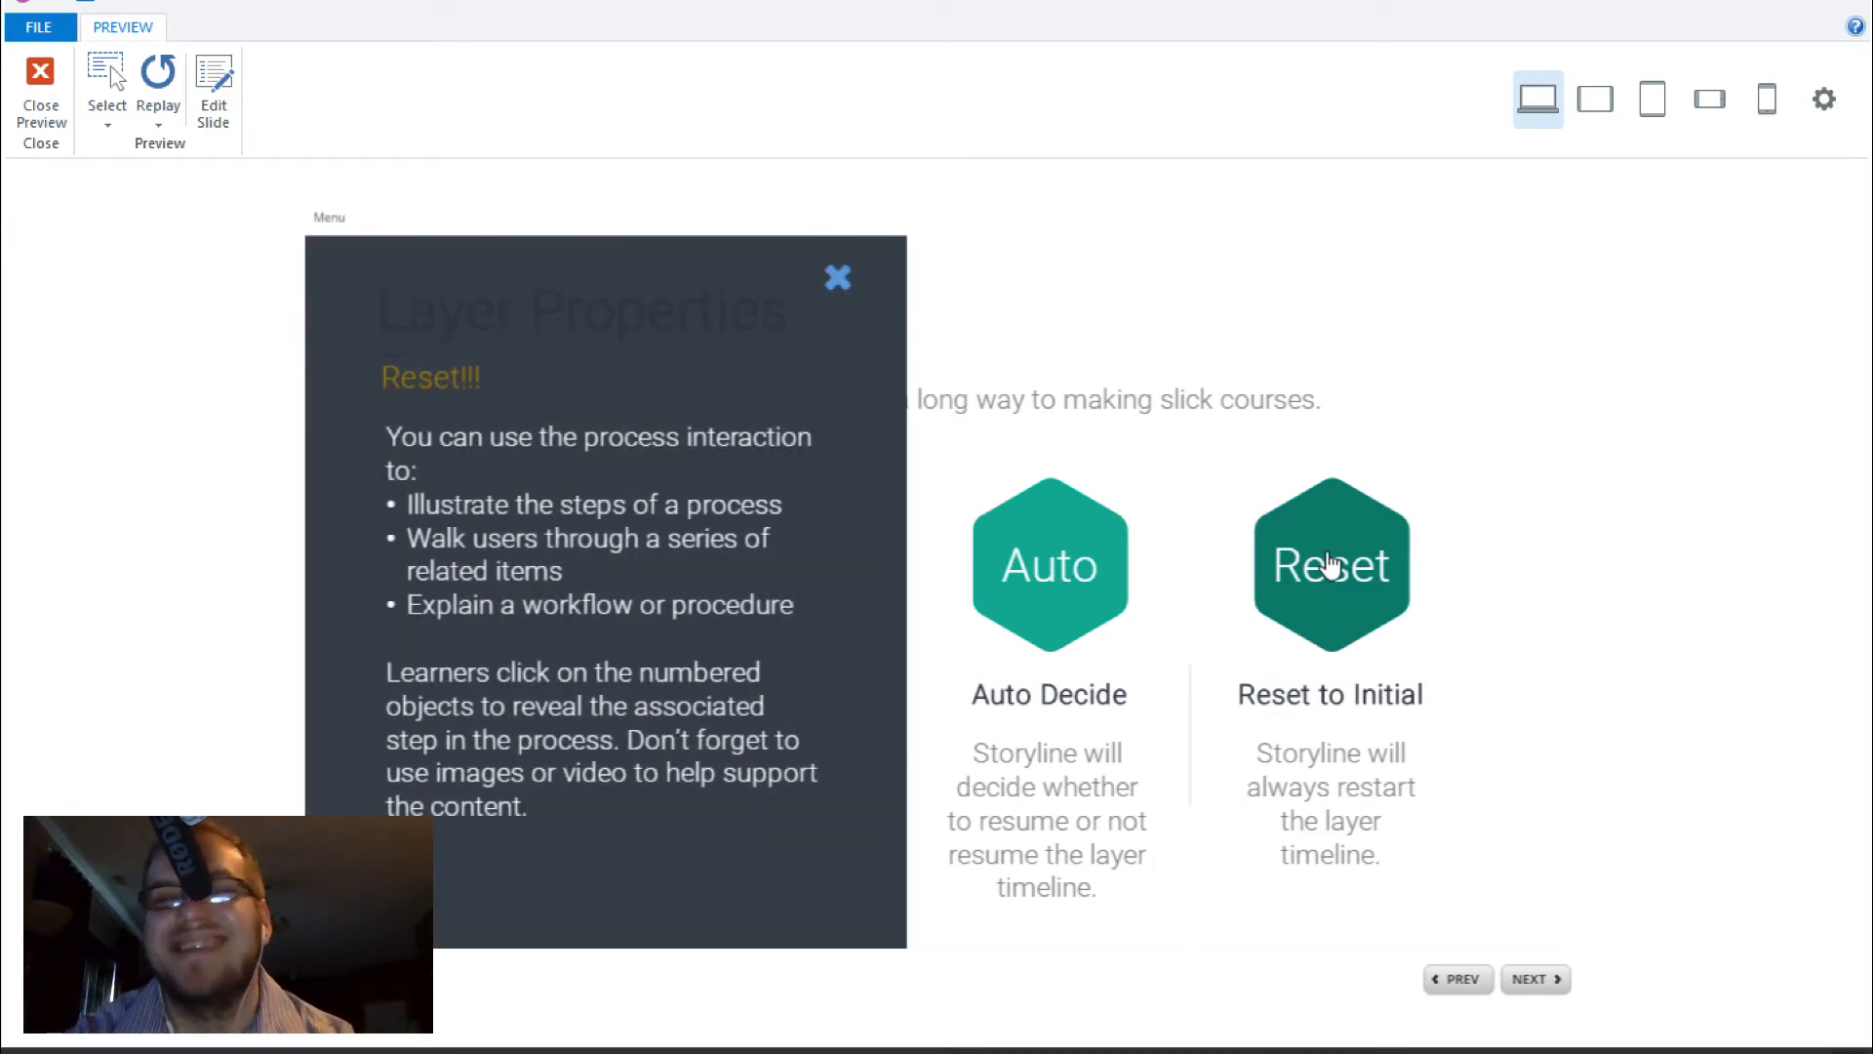